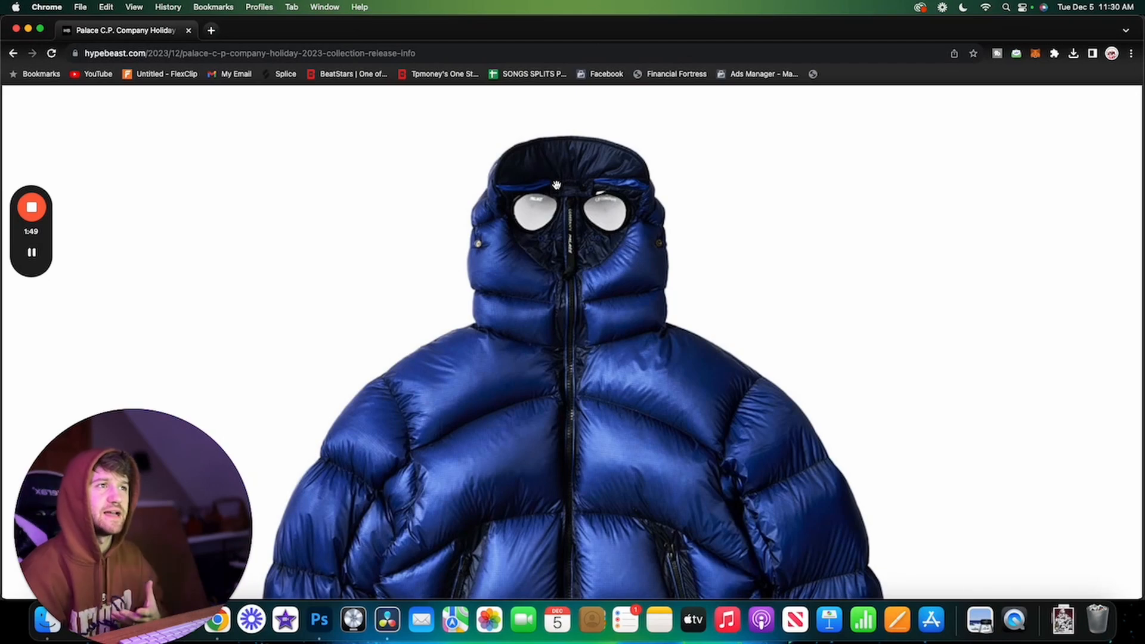
pyautogui.moveTo(594, 249)
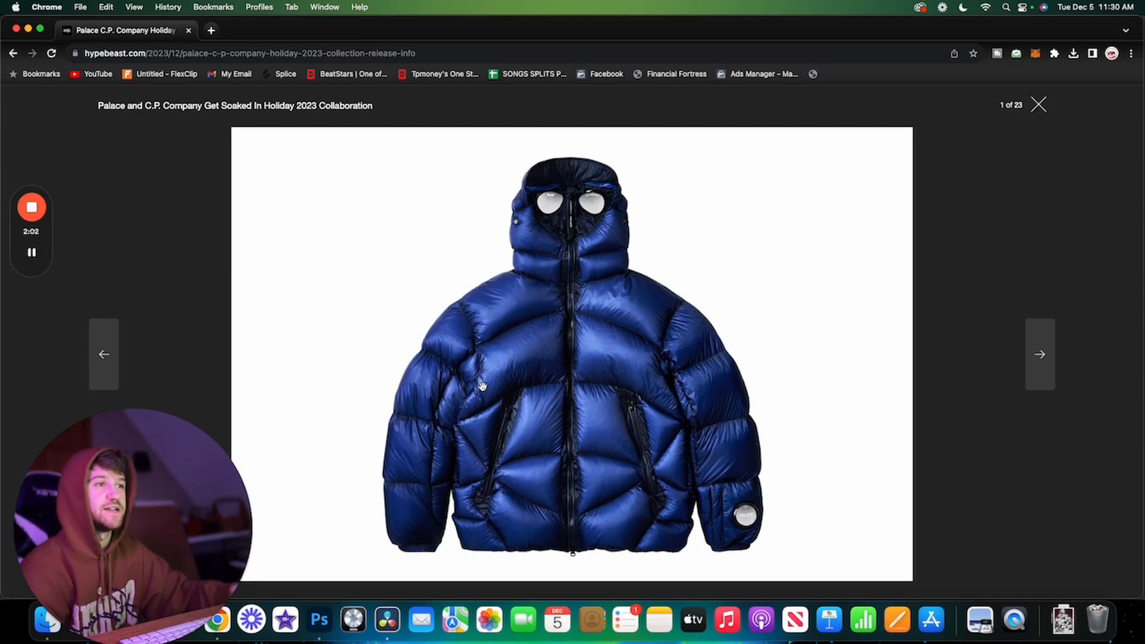
# - Close the blue puffer jacket lightbox to return to the article's black hoodie photo
pyautogui.click(1039, 354)
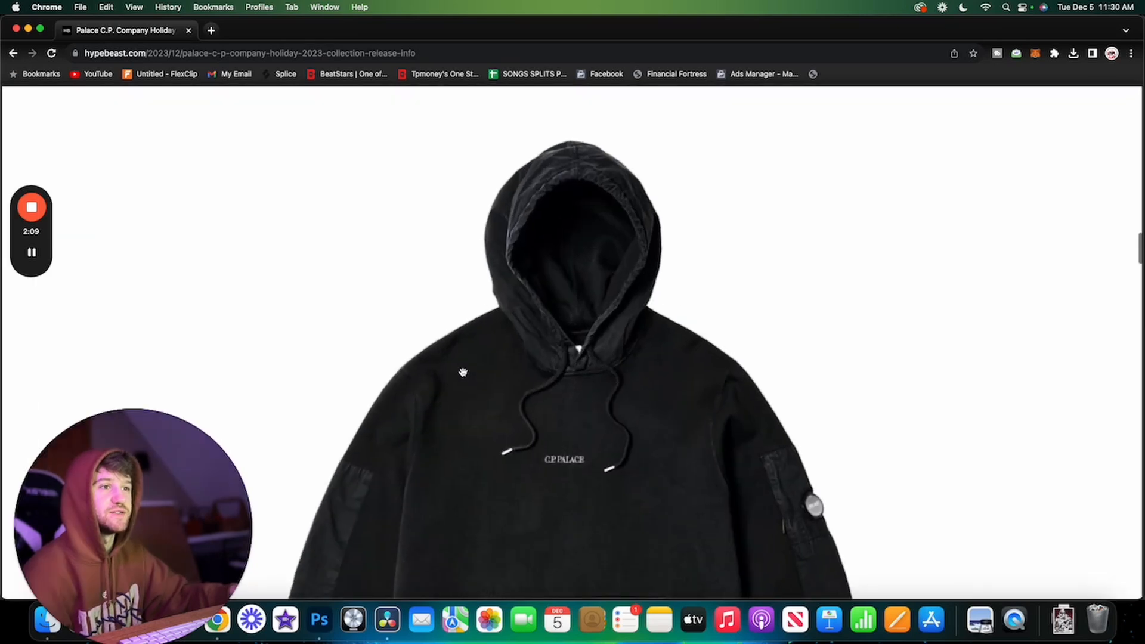
# - Open the black hoodie photo in the gallery and page forward to the olive green hoodie
pyautogui.scroll(-3)
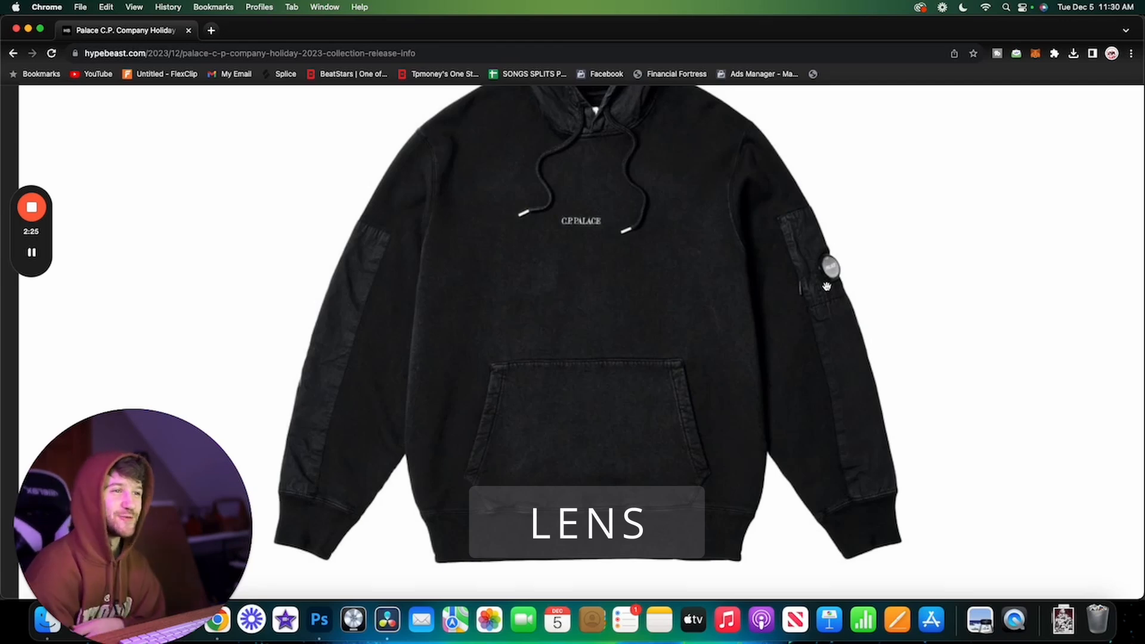
pyautogui.click(585, 293)
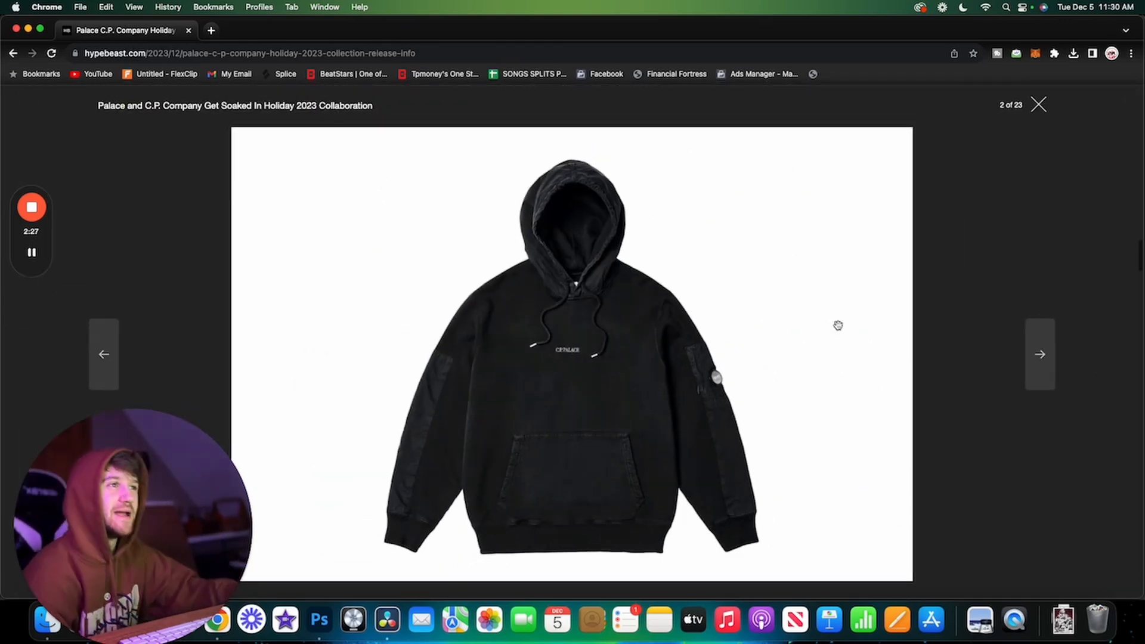
pyautogui.click(1041, 354)
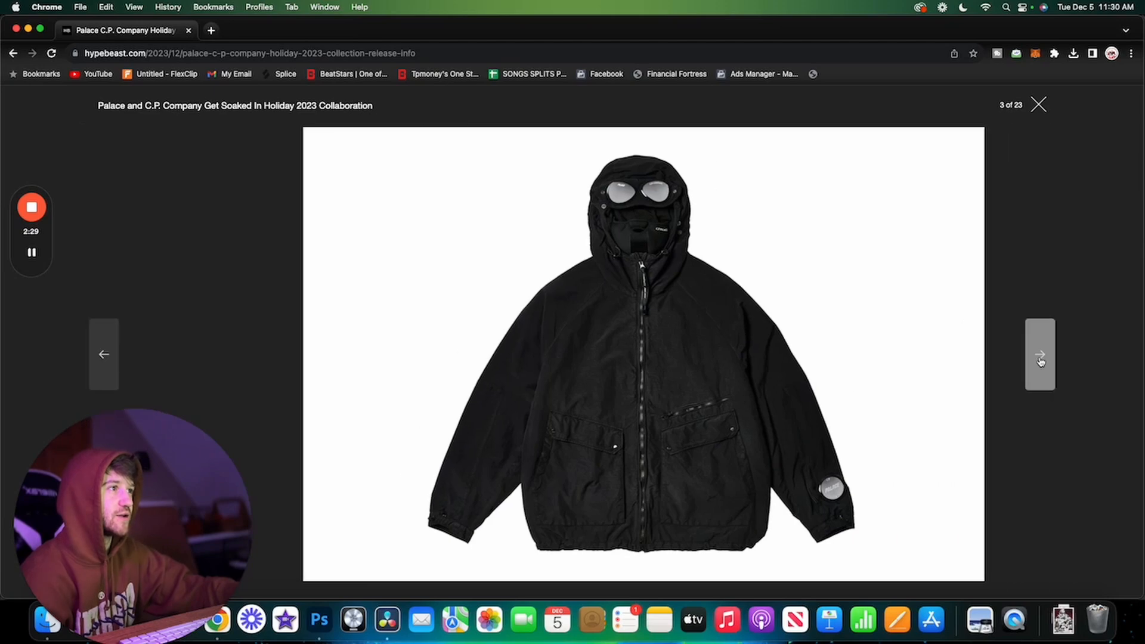
pyautogui.click(1041, 355)
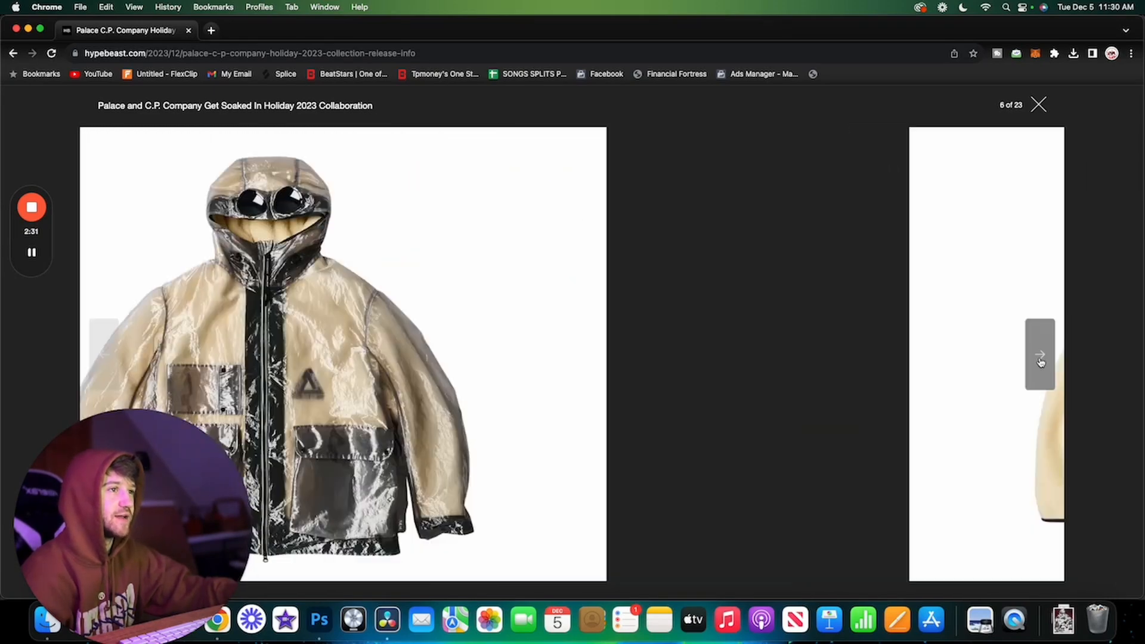
pyautogui.click(1041, 354)
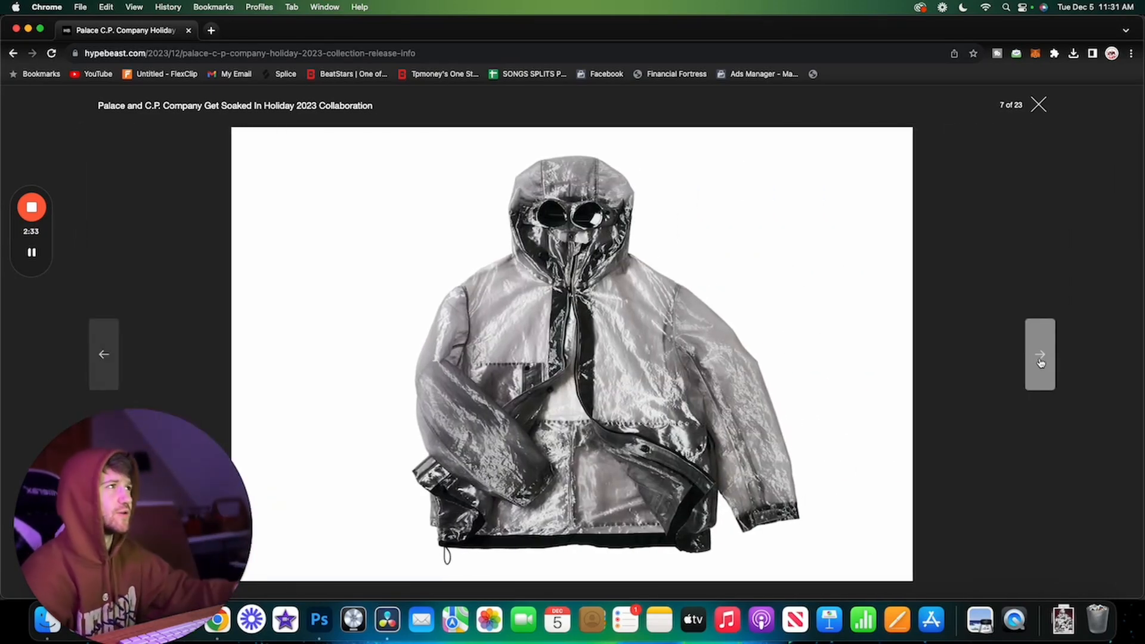
pyautogui.click(1040, 355)
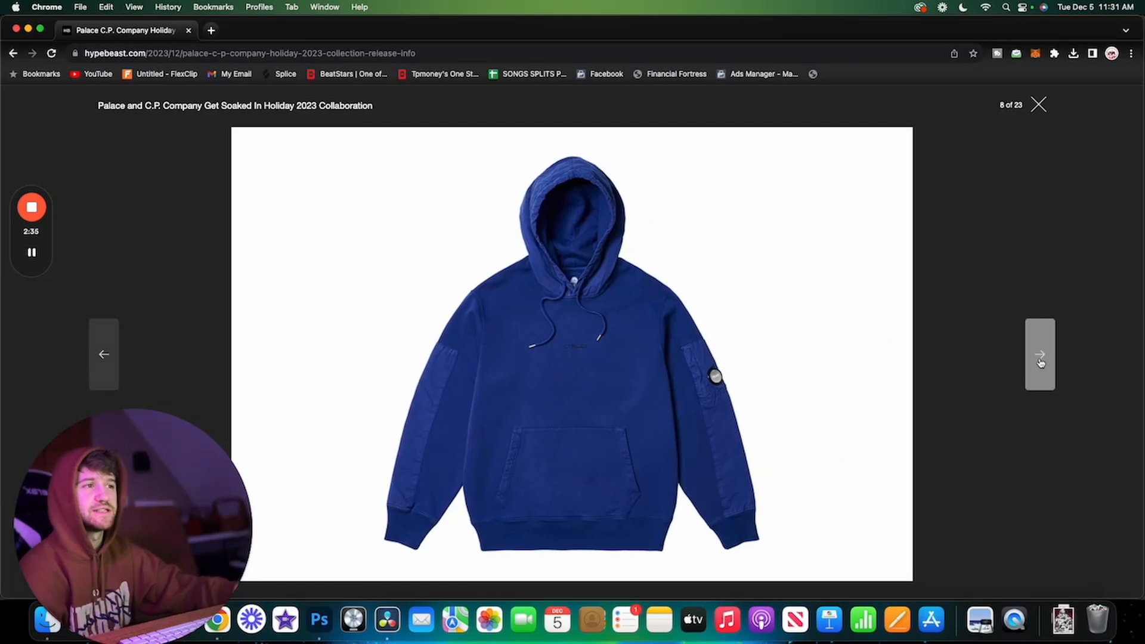
pyautogui.click(1039, 354)
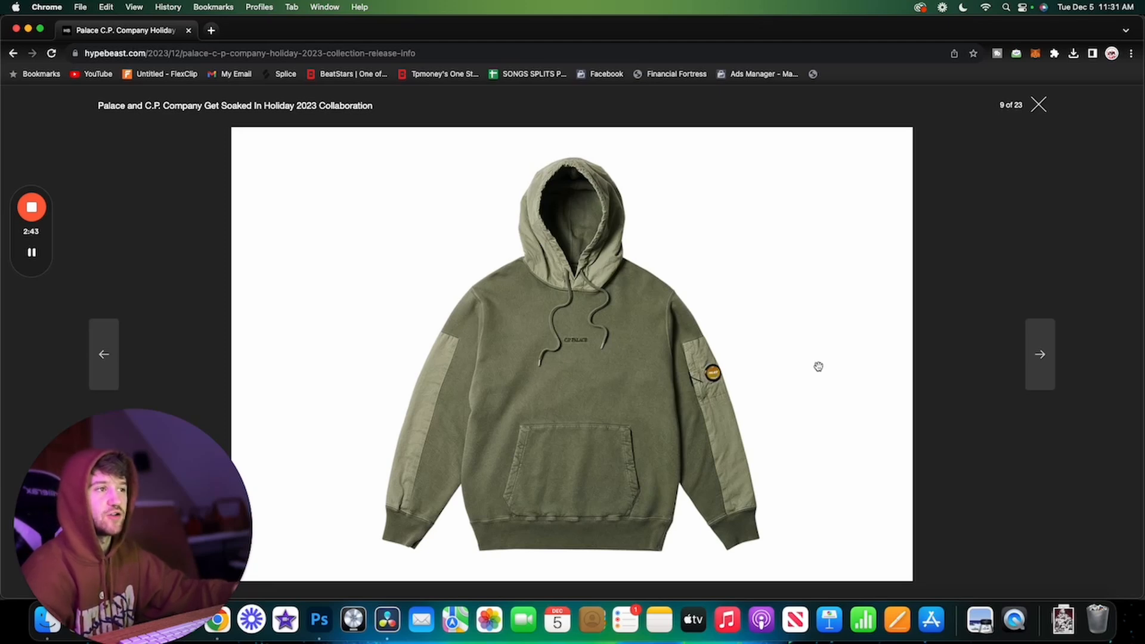
# - Flip ahead to the knit half-zip sweater, then page back to the black goggle jacket
pyautogui.click(104, 354)
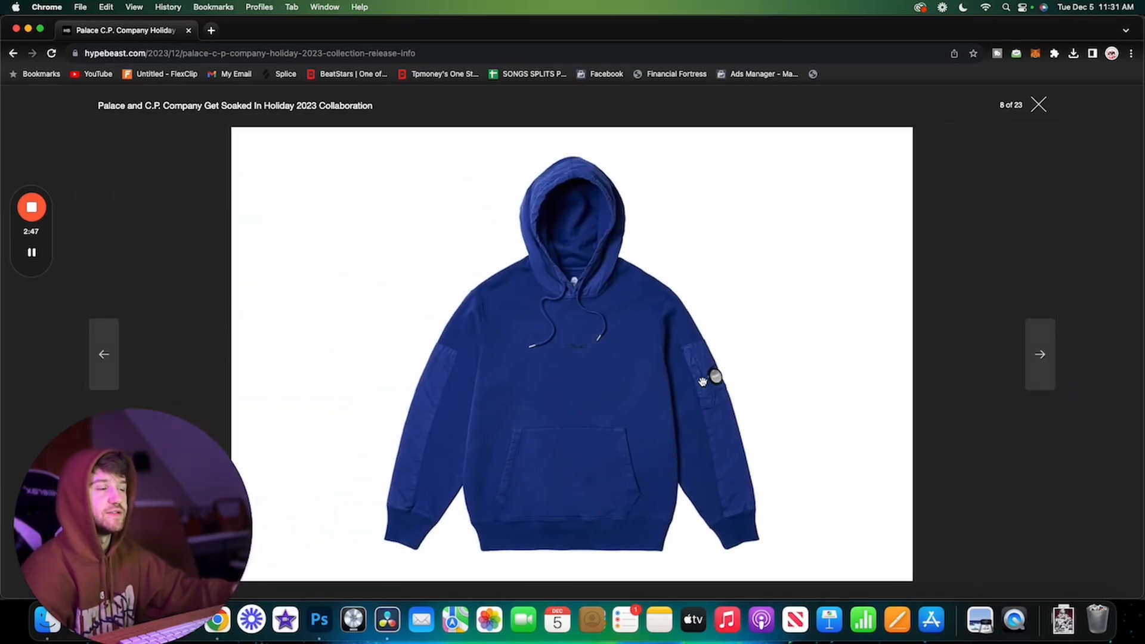
pyautogui.click(1040, 355)
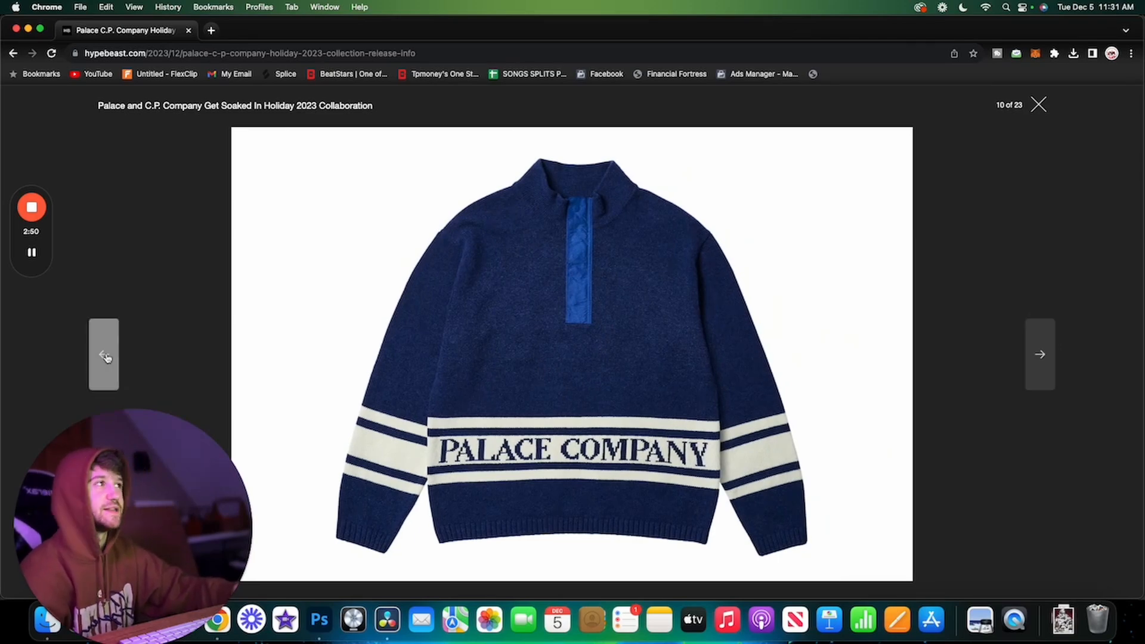
pyautogui.click(104, 355)
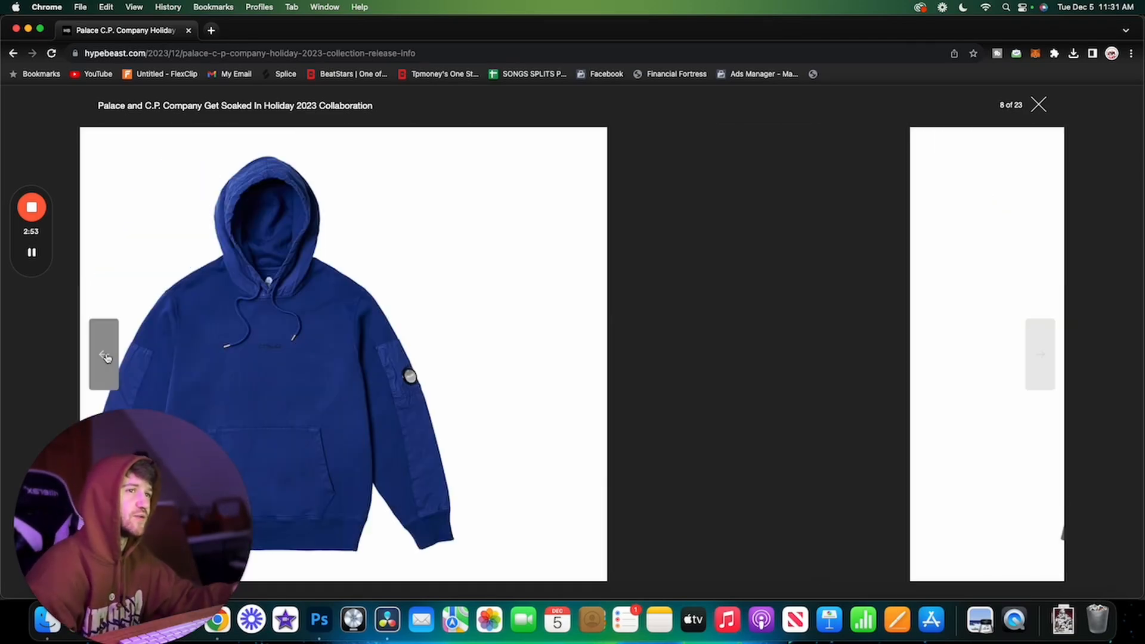
pyautogui.click(104, 355)
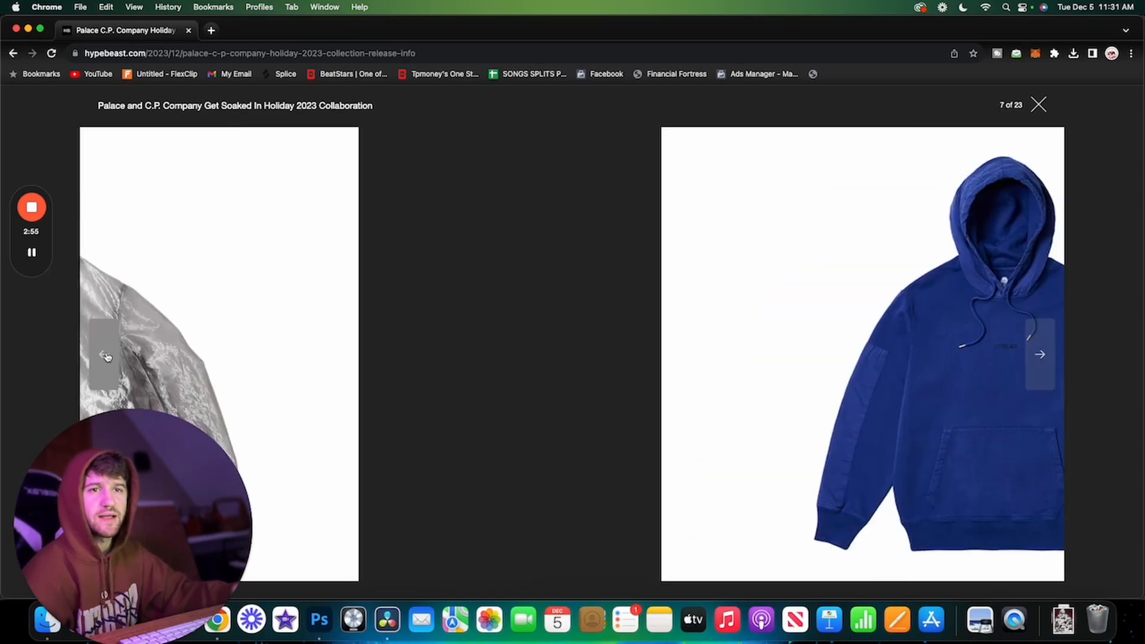
pyautogui.click(104, 354)
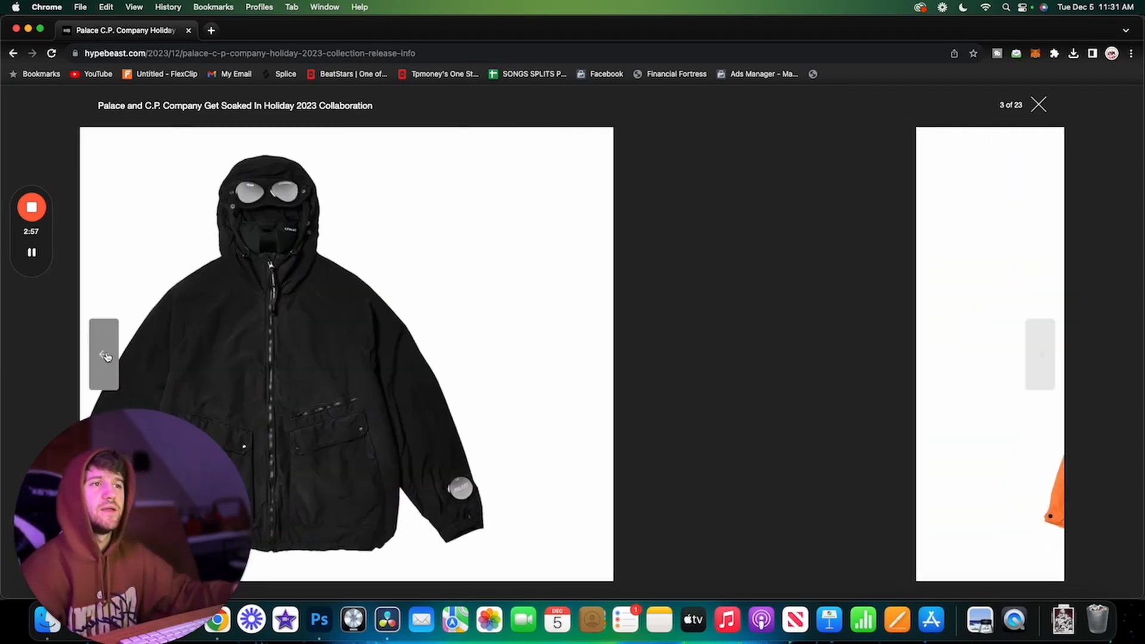
pyautogui.click(104, 354)
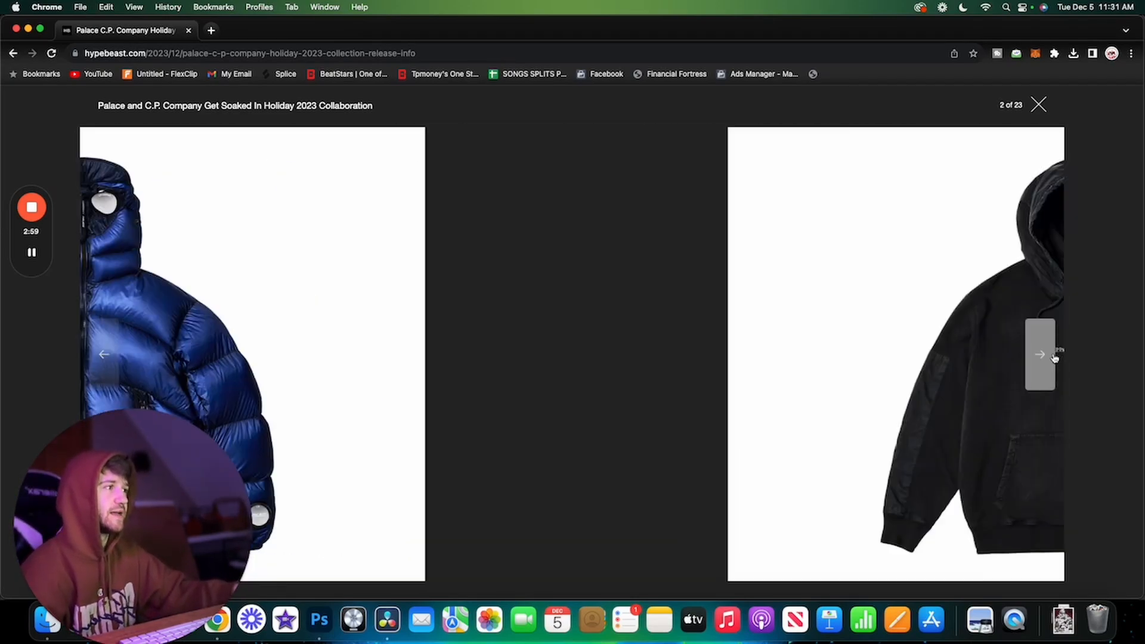
pyautogui.click(1040, 354)
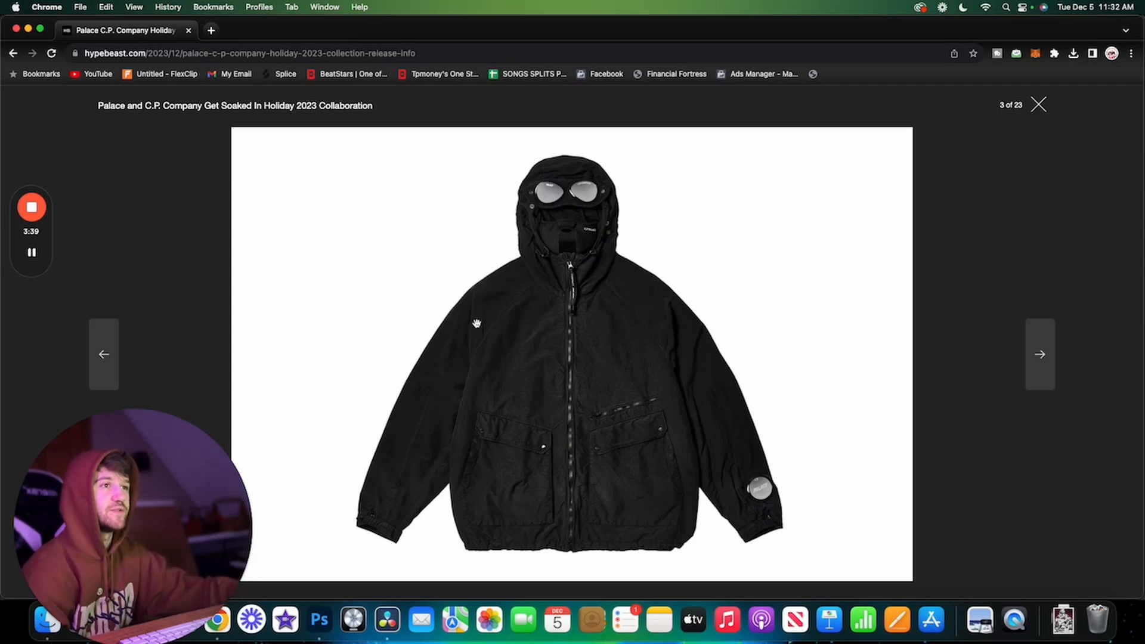
# - Page from the black goggle jacket past the orange jacket to the translucent tan jacket (5 of 23)
pyautogui.click(1040, 355)
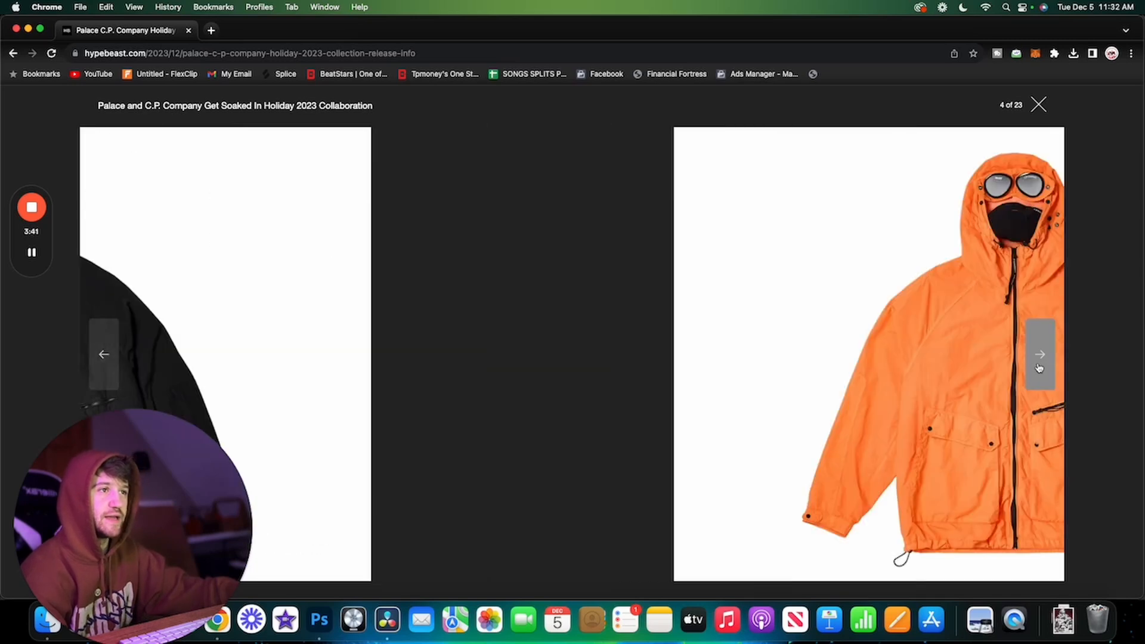
pyautogui.click(1040, 354)
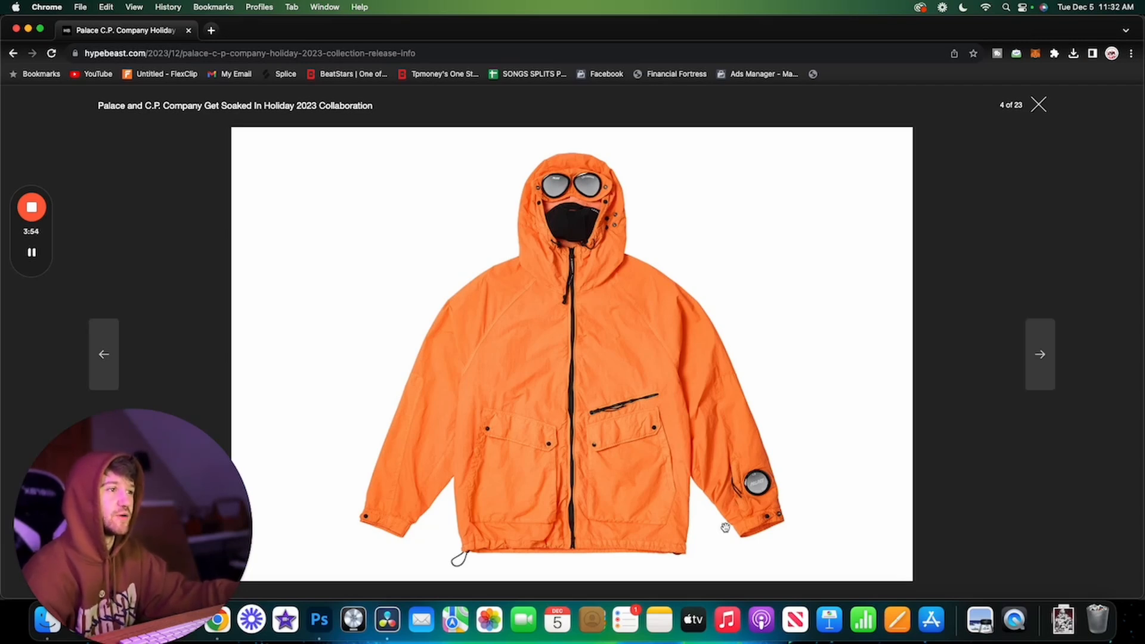
pyautogui.click(1040, 354)
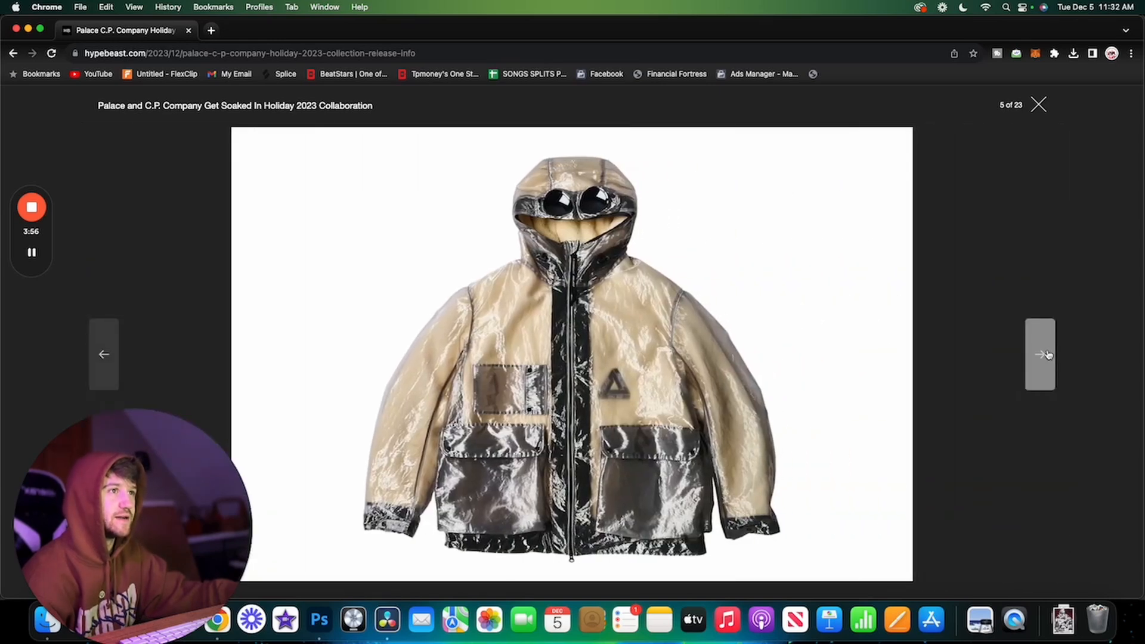
pyautogui.moveTo(764, 283)
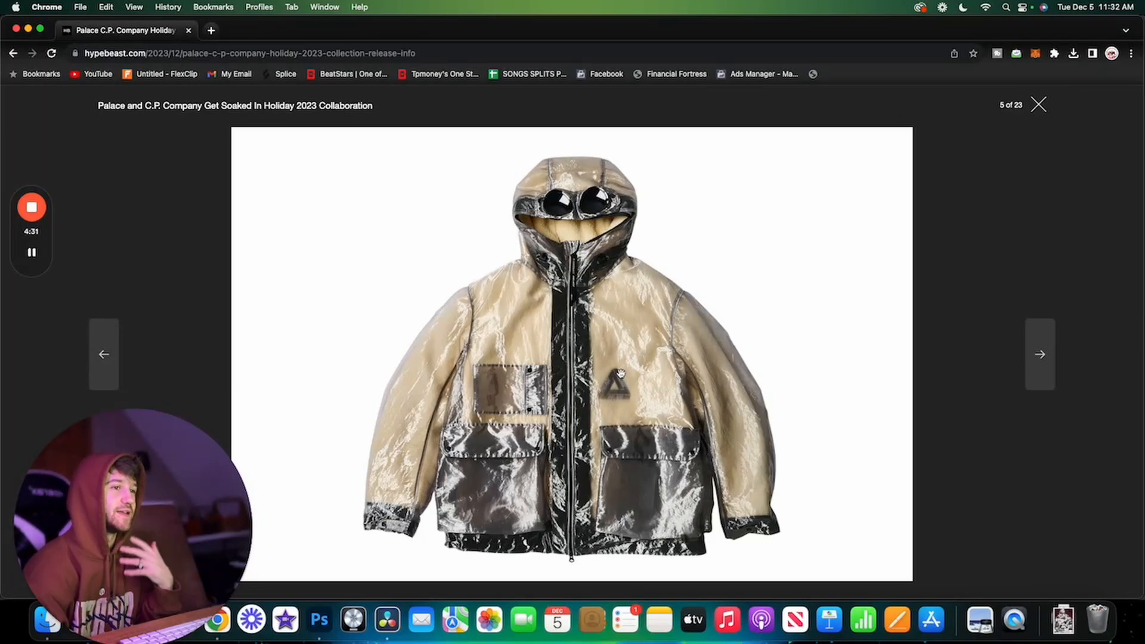
pyautogui.moveTo(646, 446)
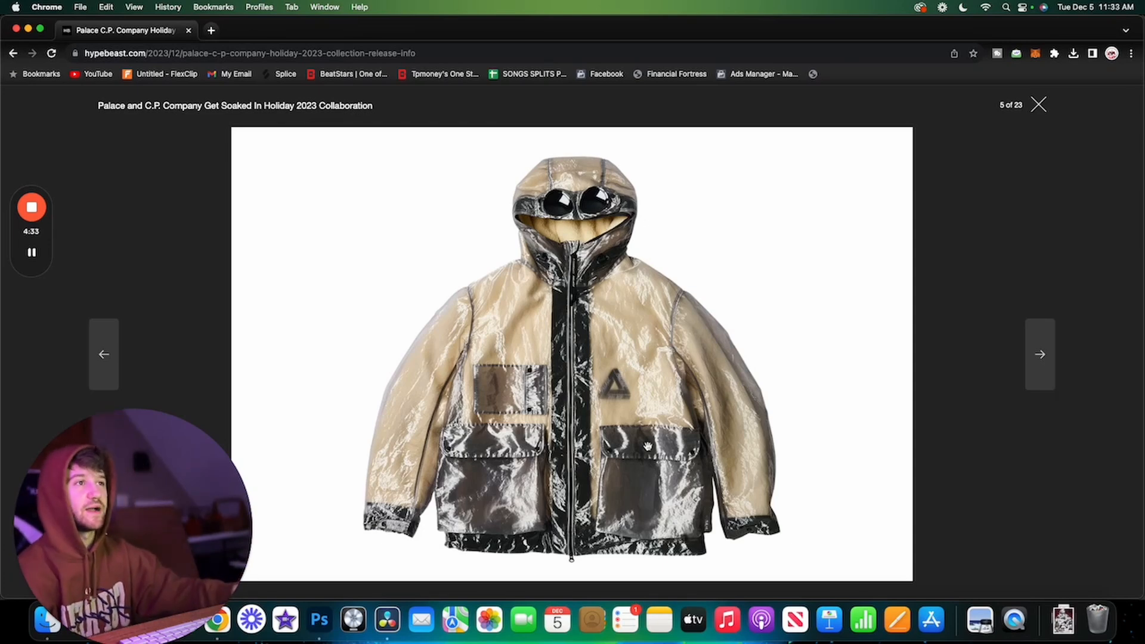
pyautogui.moveTo(917, 383)
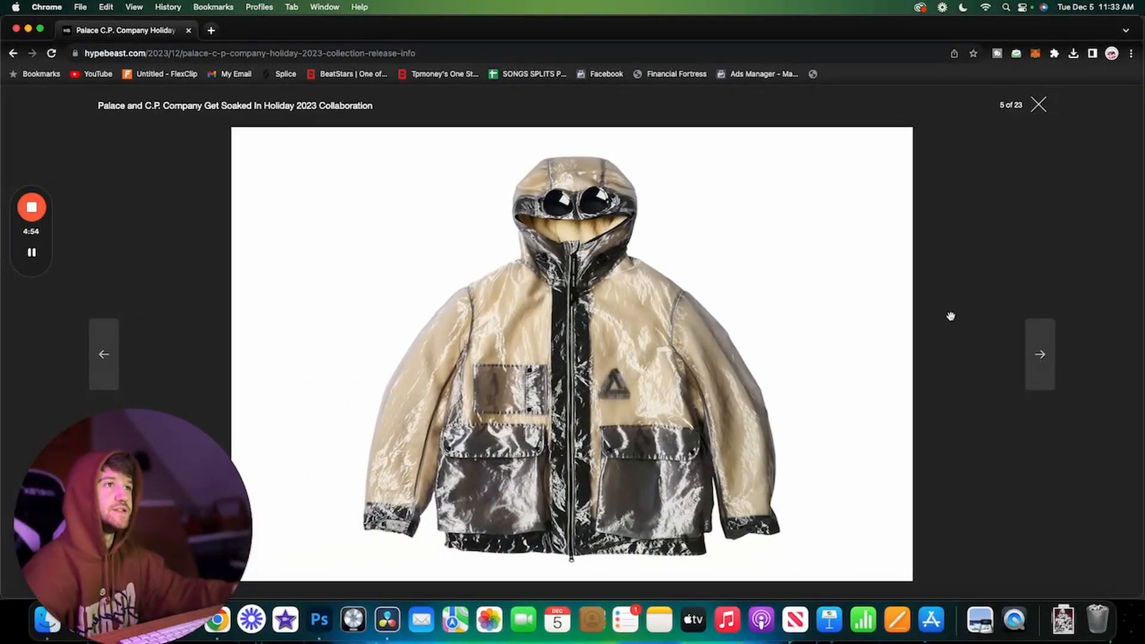
# - Advance from the translucent goggle jacket to the cream fleece hooded jacket
pyautogui.click(1040, 355)
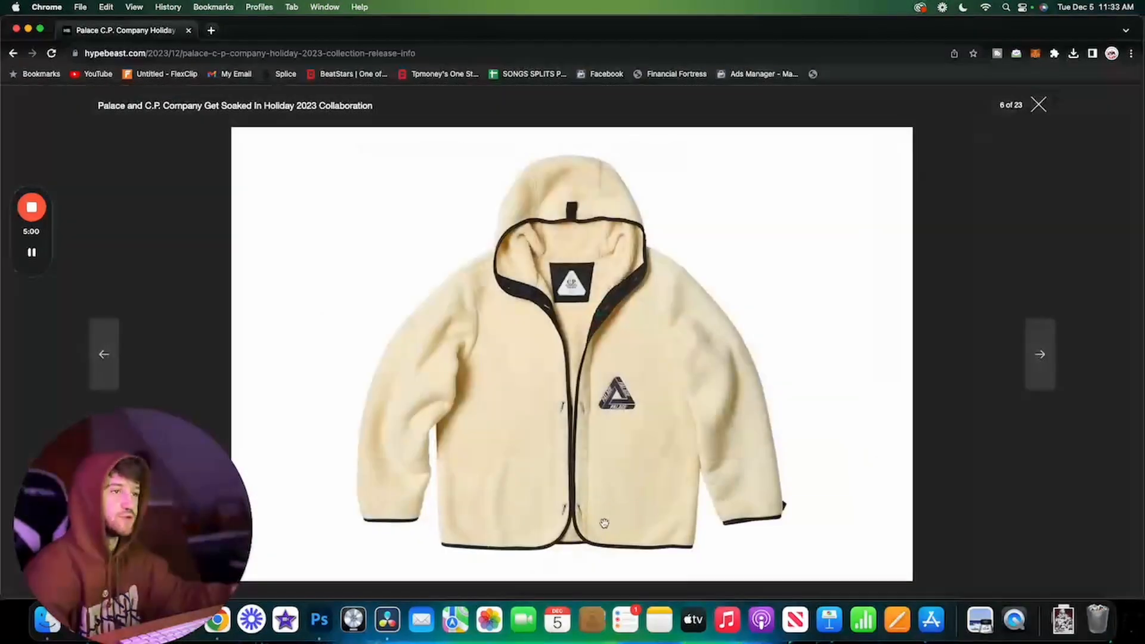
# - Step back once, then advance through the hoodies to the green Palace Company knit (10 of 23)
pyautogui.click(104, 354)
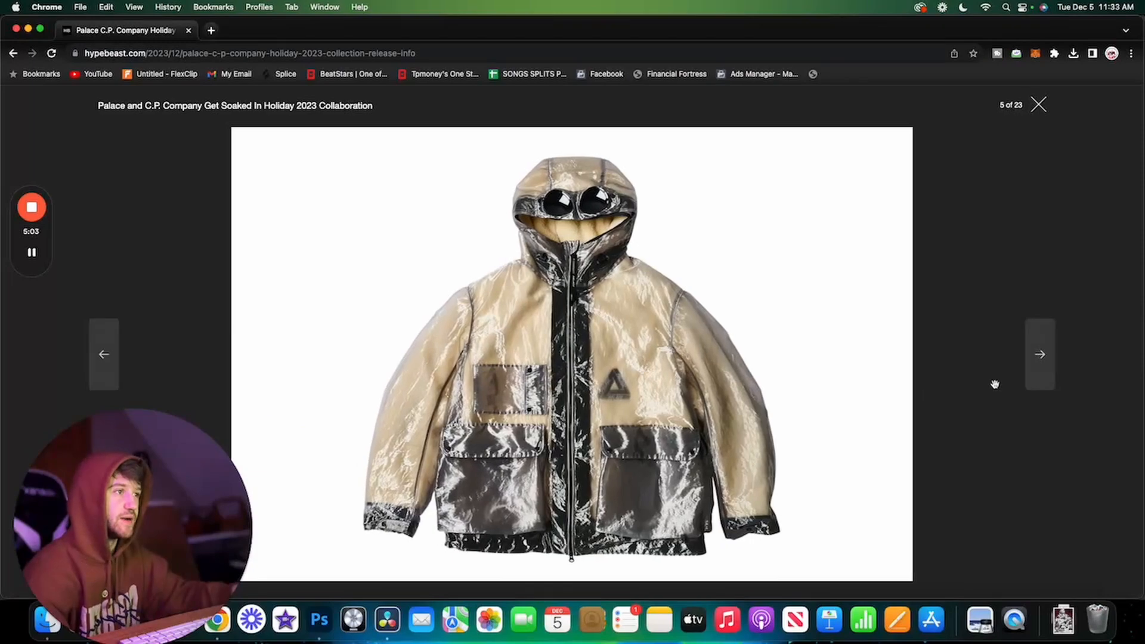
pyautogui.click(1041, 354)
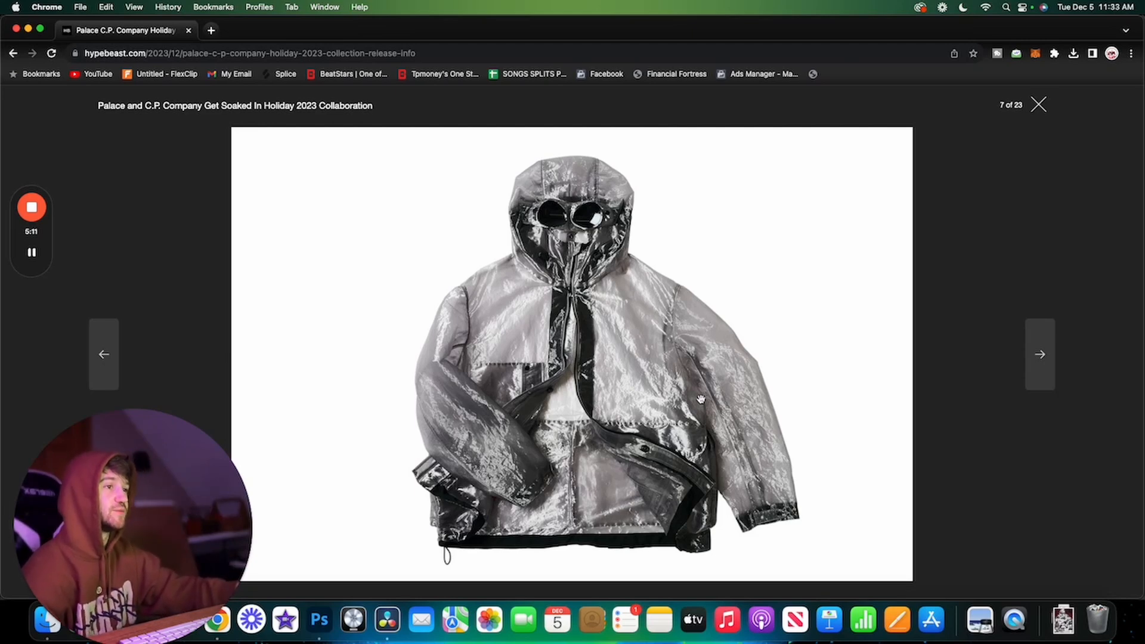
pyautogui.click(1040, 354)
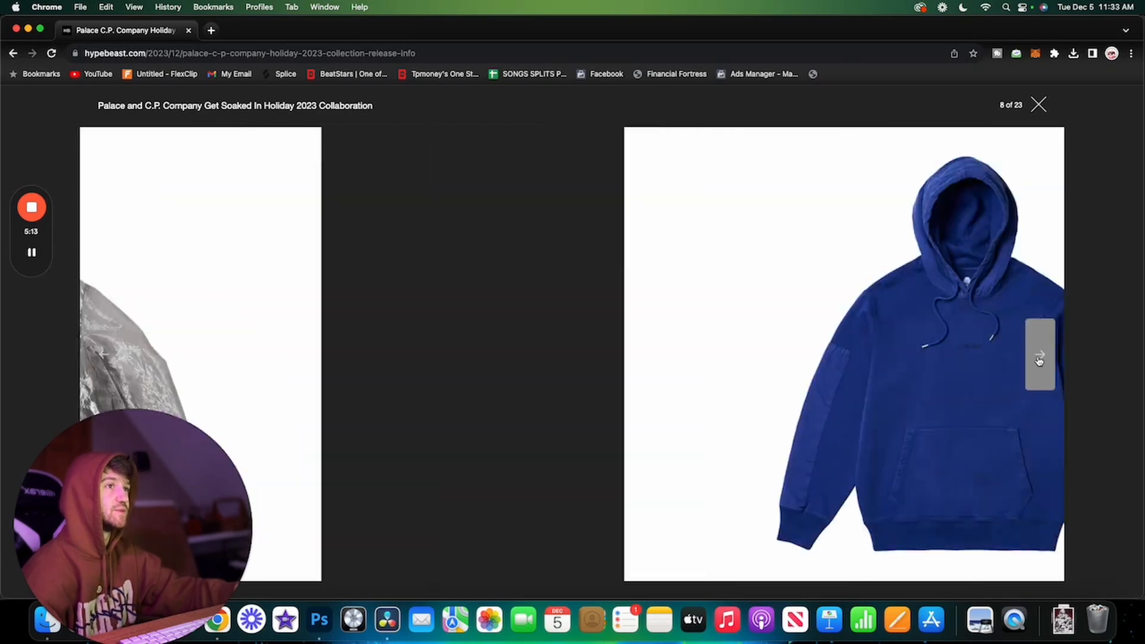
pyautogui.click(1039, 358)
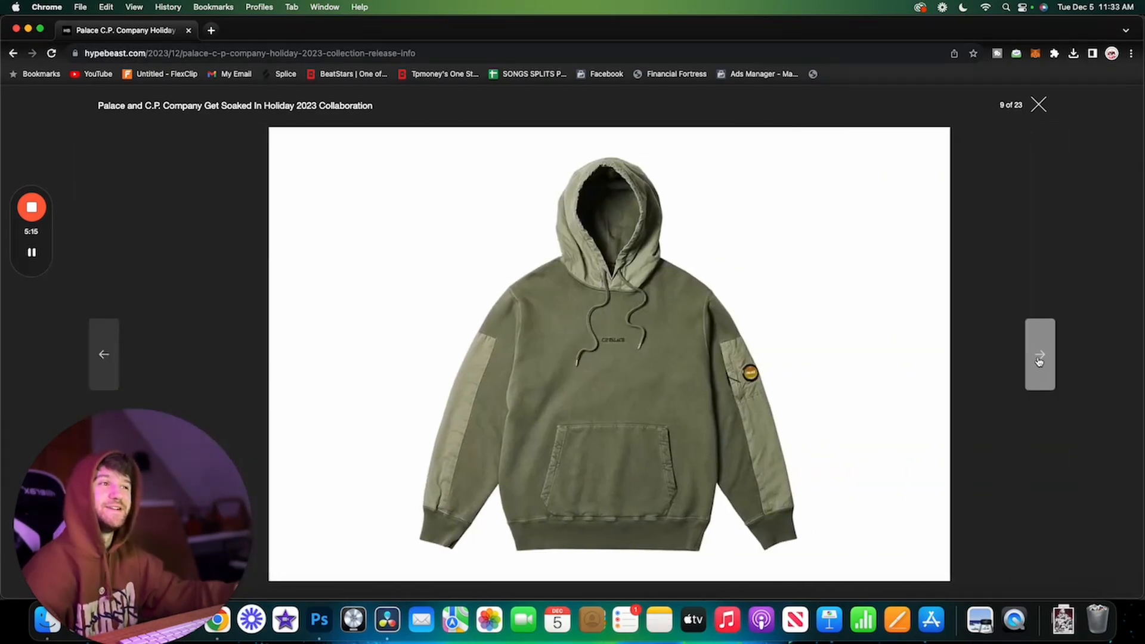
pyautogui.click(1039, 355)
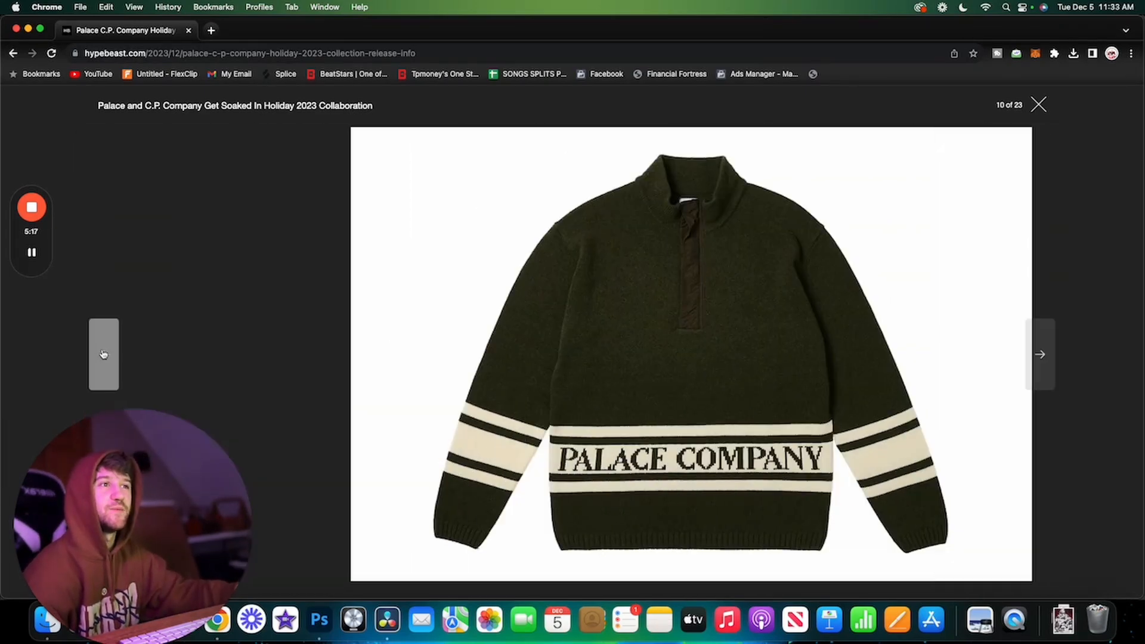
# - Flip between the navy and green Palace Company knits, ending on the green one (11 of 23)
pyautogui.click(1041, 354)
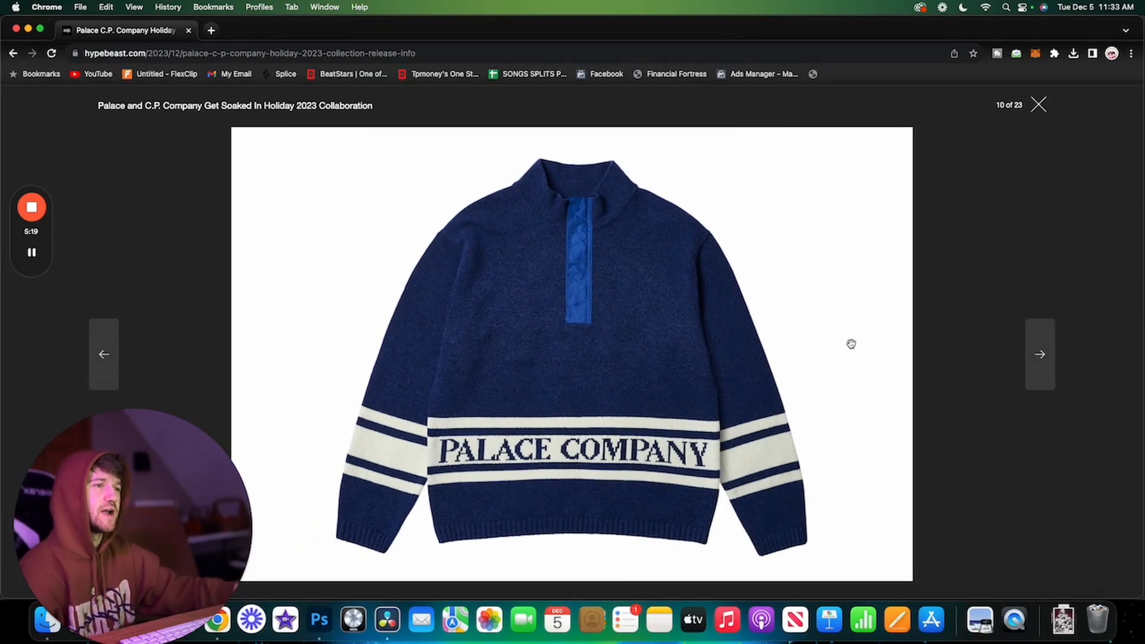
pyautogui.moveTo(943, 351)
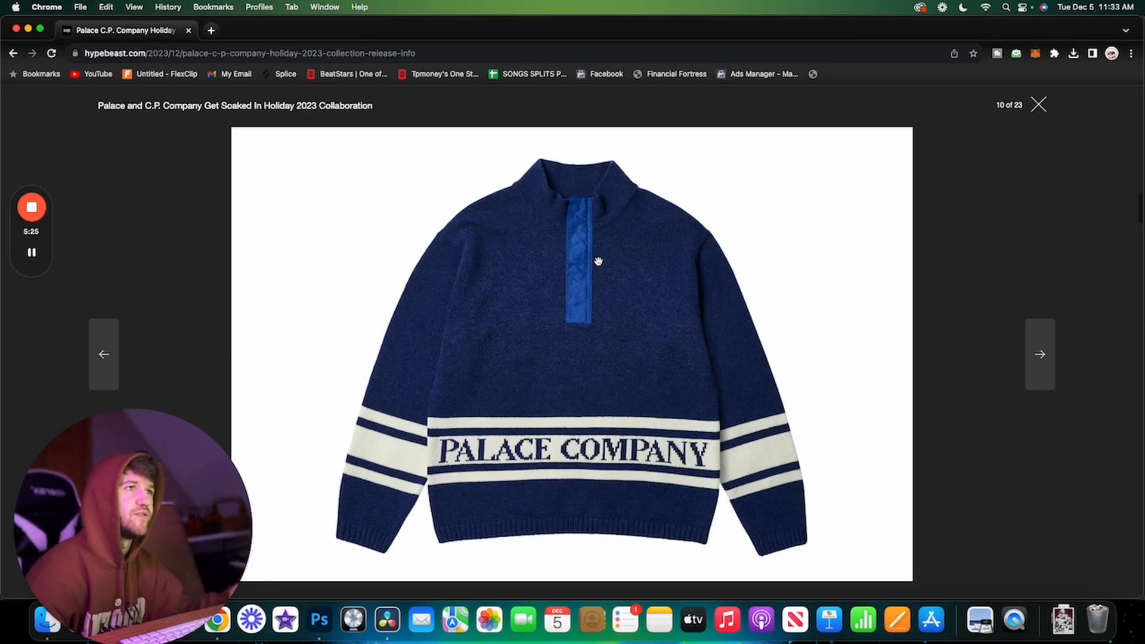
pyautogui.moveTo(587, 243)
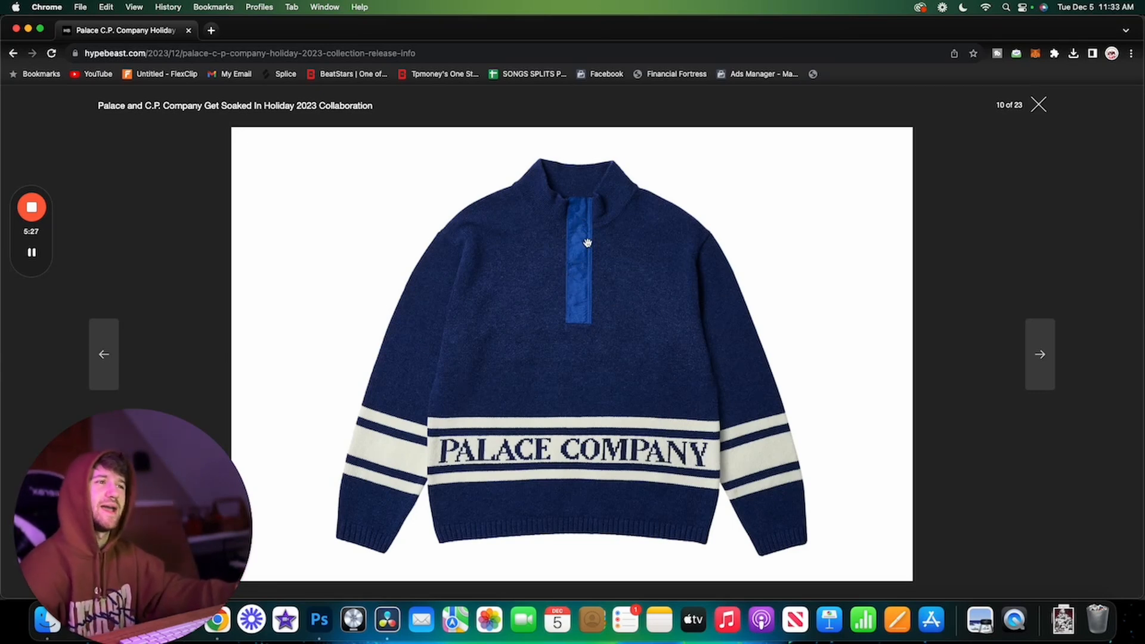
pyautogui.click(1040, 355)
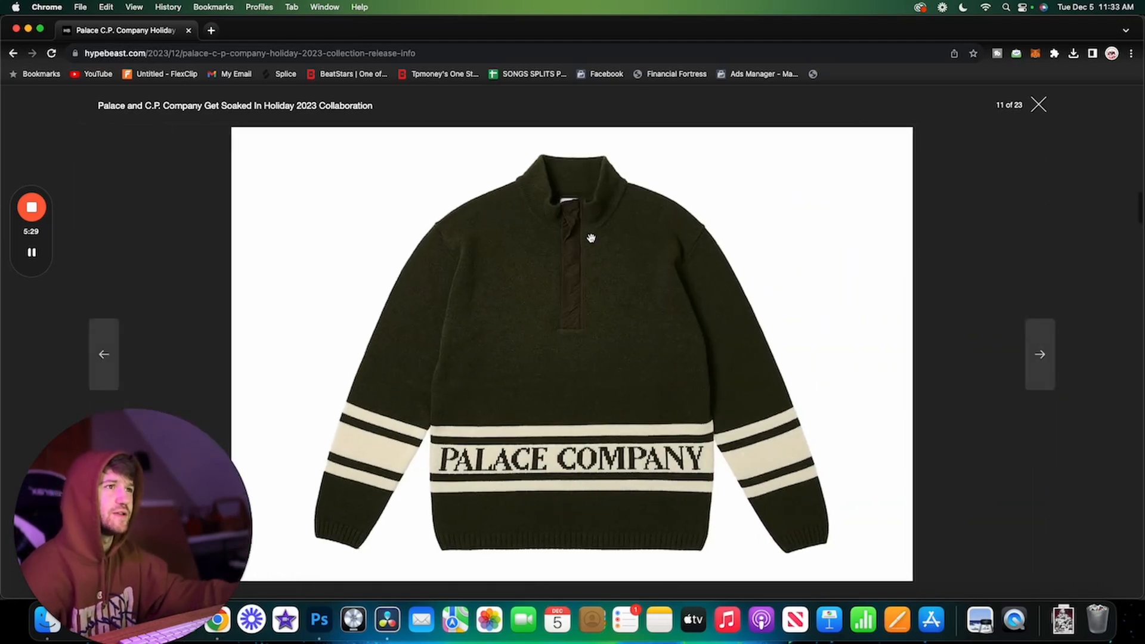
pyautogui.click(104, 354)
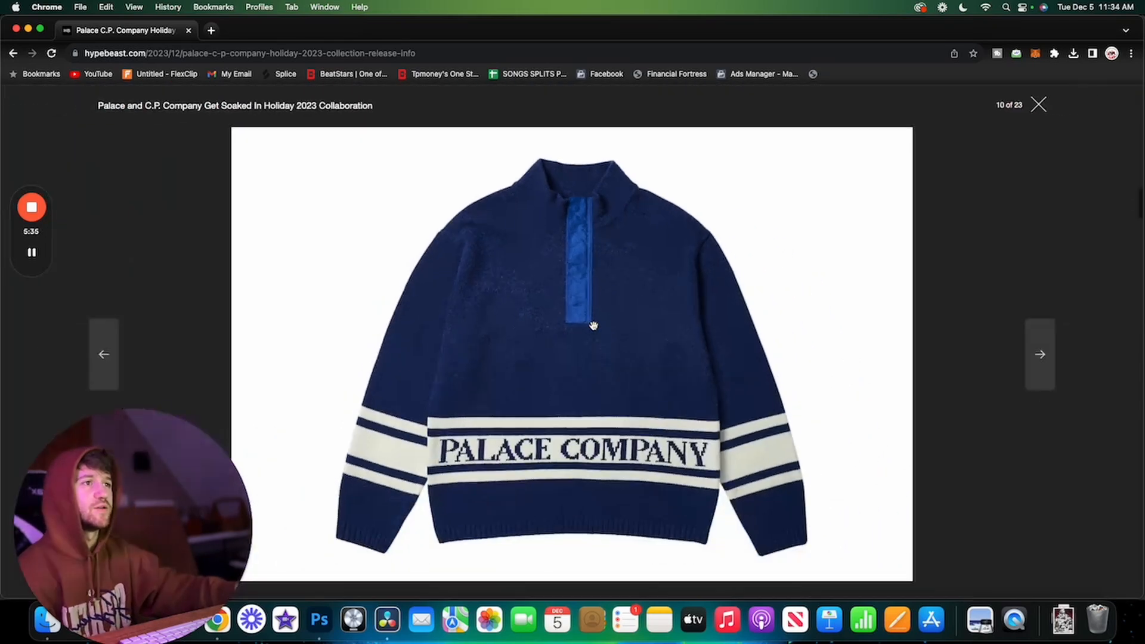
pyautogui.click(1040, 355)
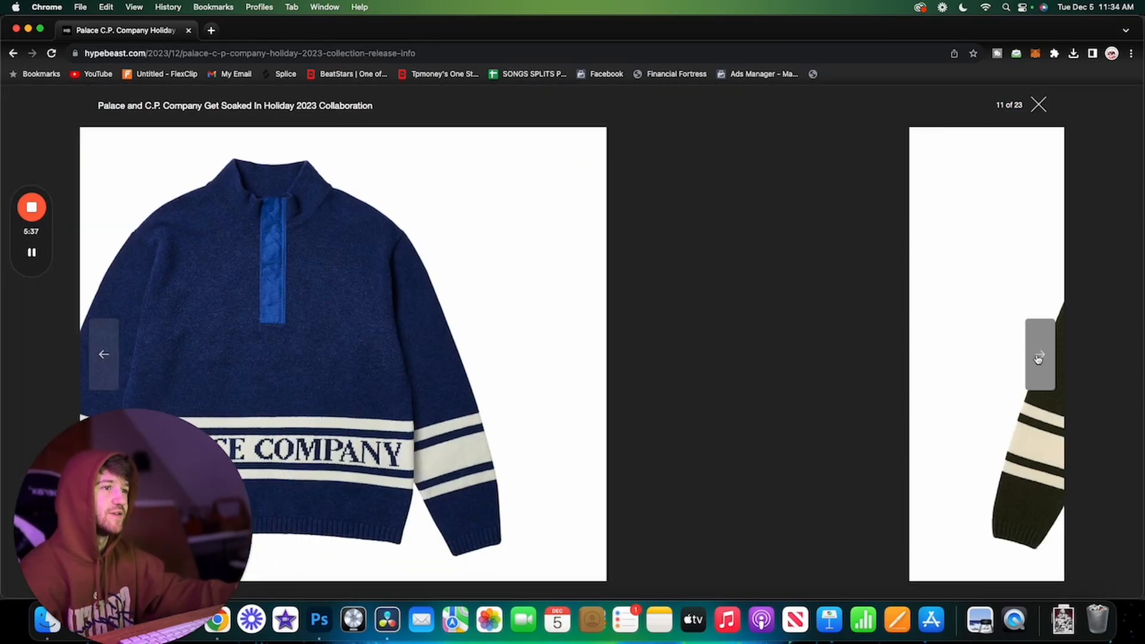
pyautogui.click(1039, 354)
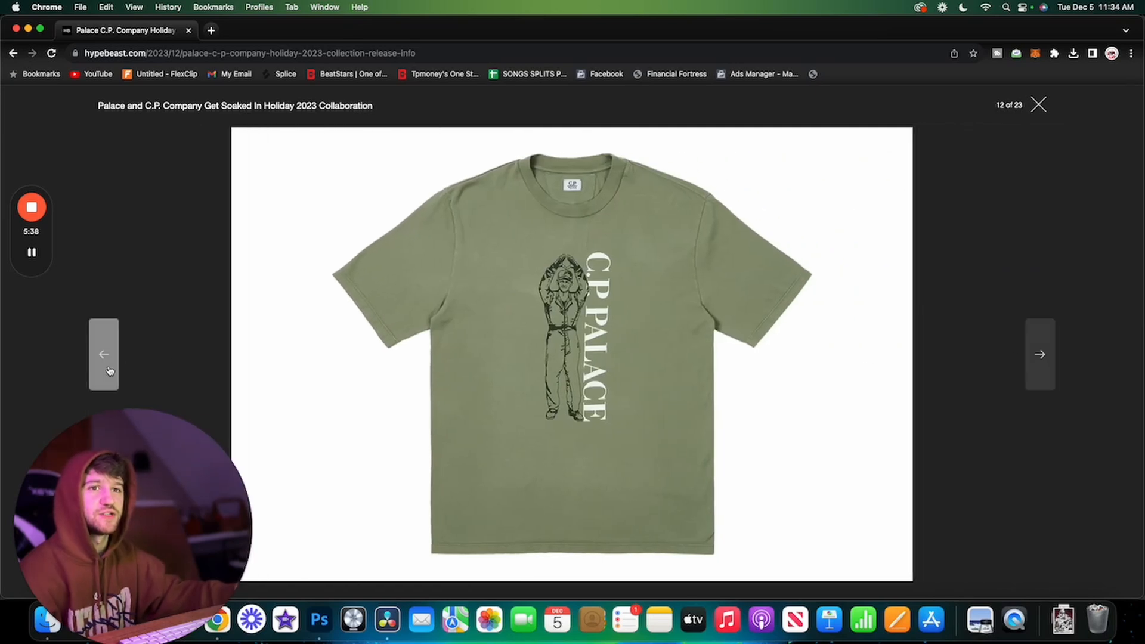
pyautogui.click(104, 355)
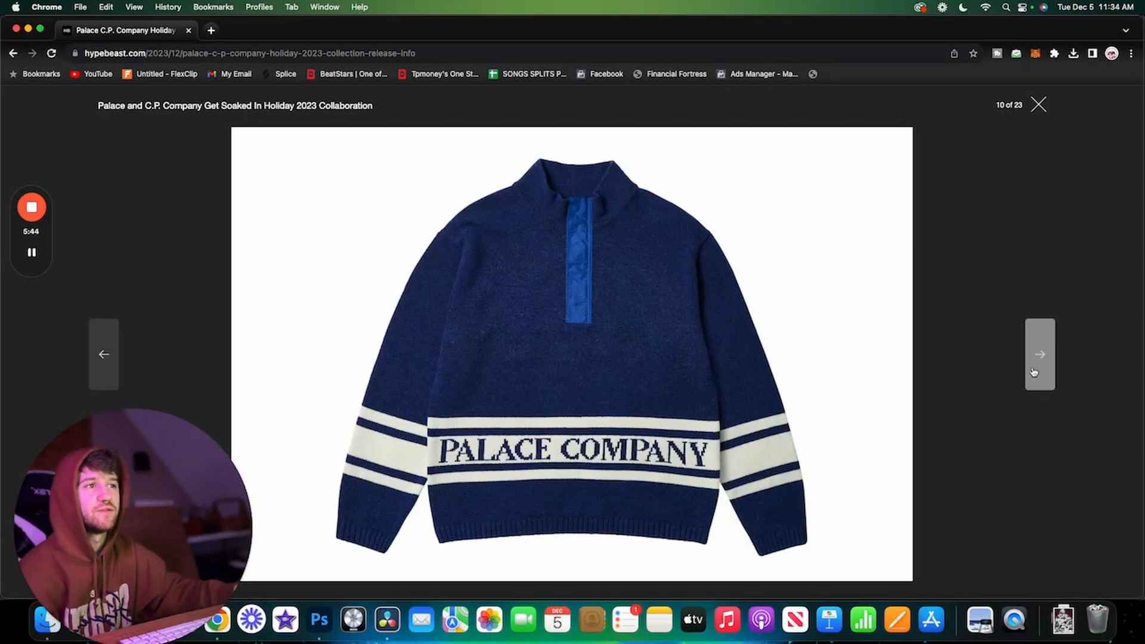
pyautogui.click(1040, 354)
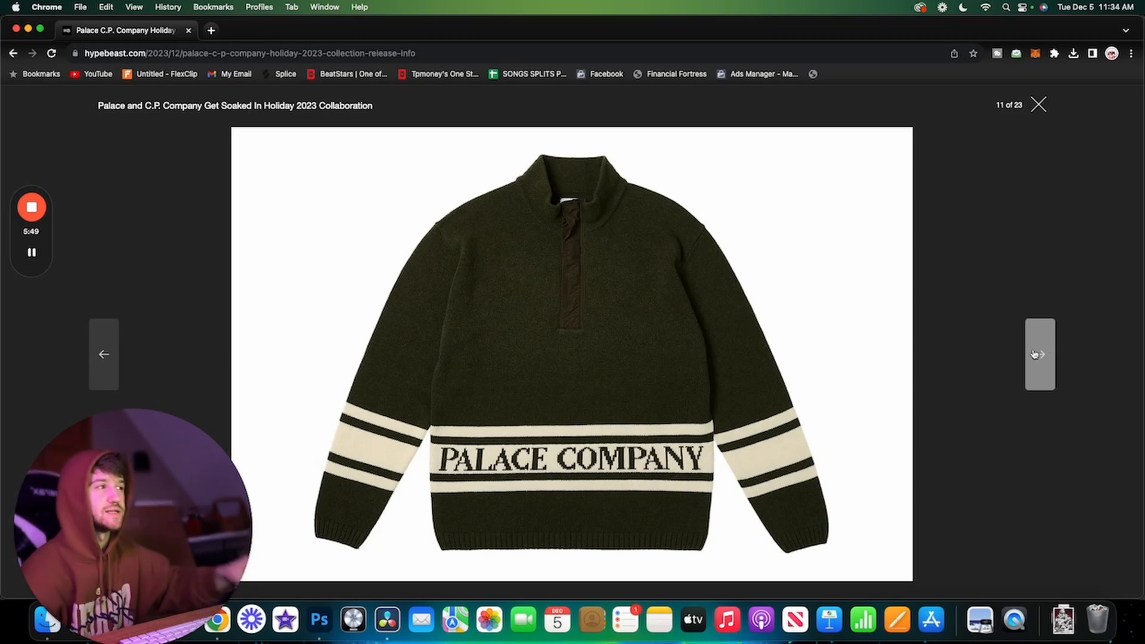
# - Page past the green, black and grey CP Palace tees to the black cargo pants (16 of 23)
pyautogui.click(1039, 354)
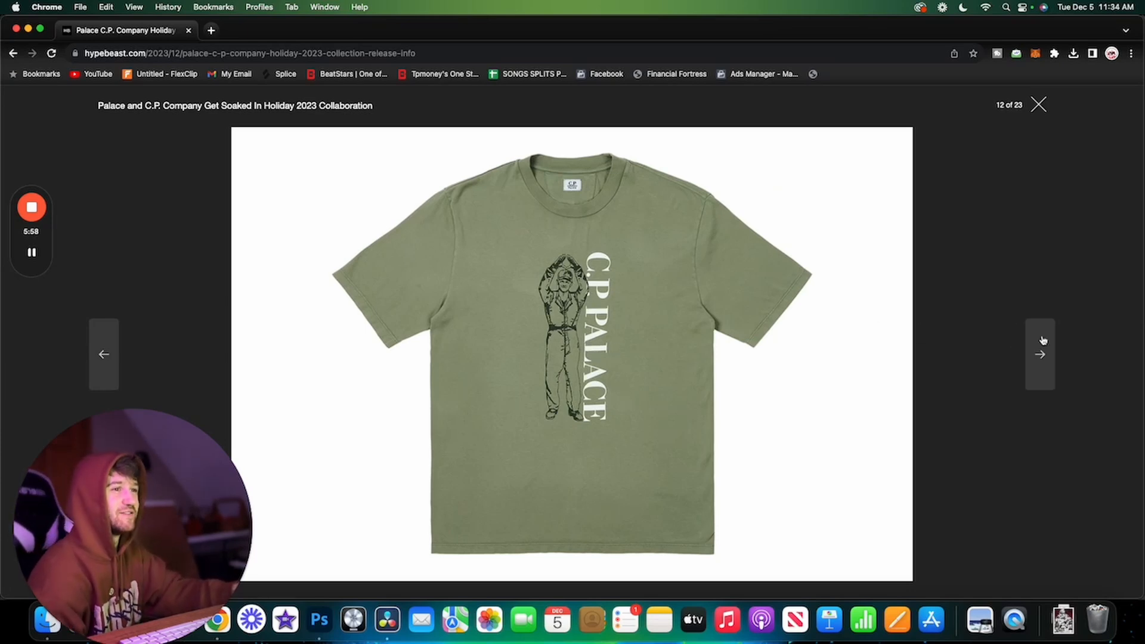
pyautogui.click(1039, 354)
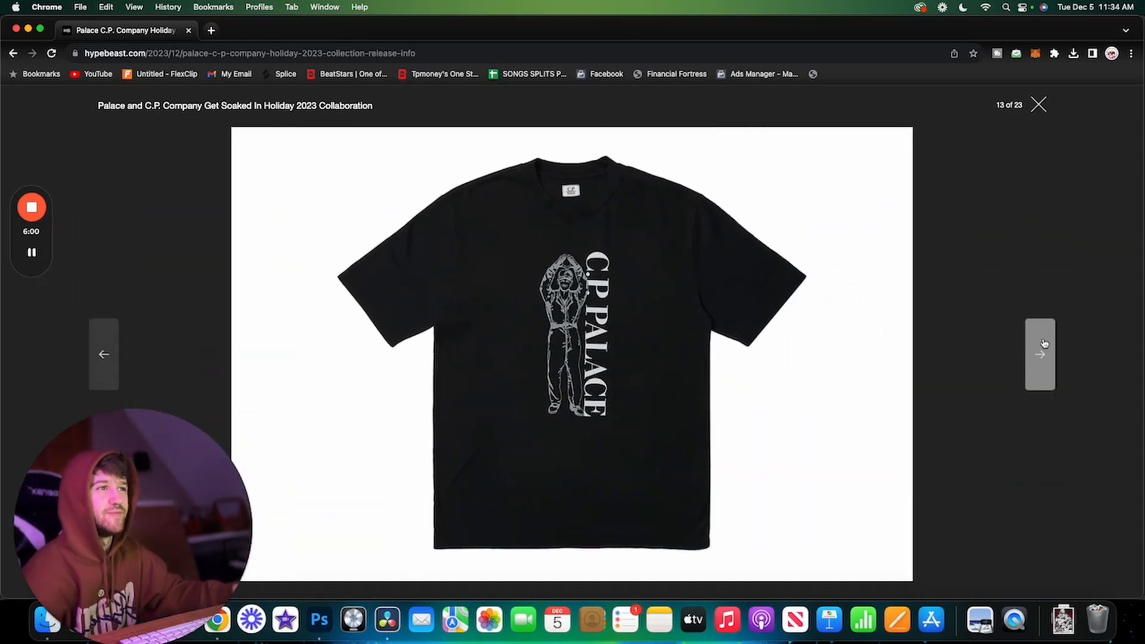
pyautogui.click(1039, 354)
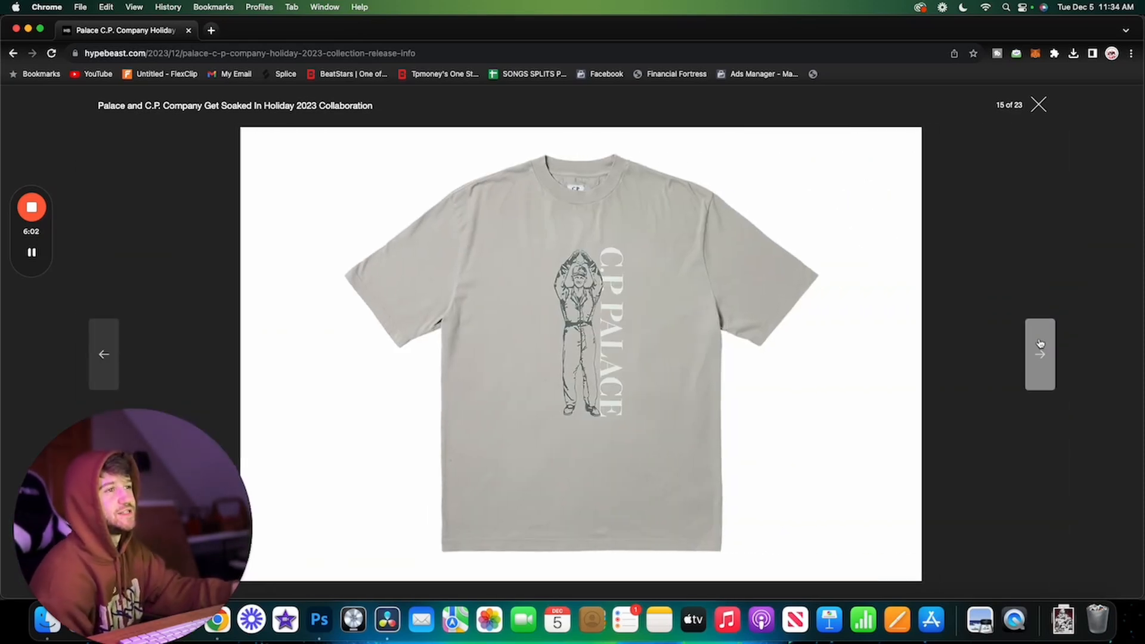
pyautogui.click(1039, 354)
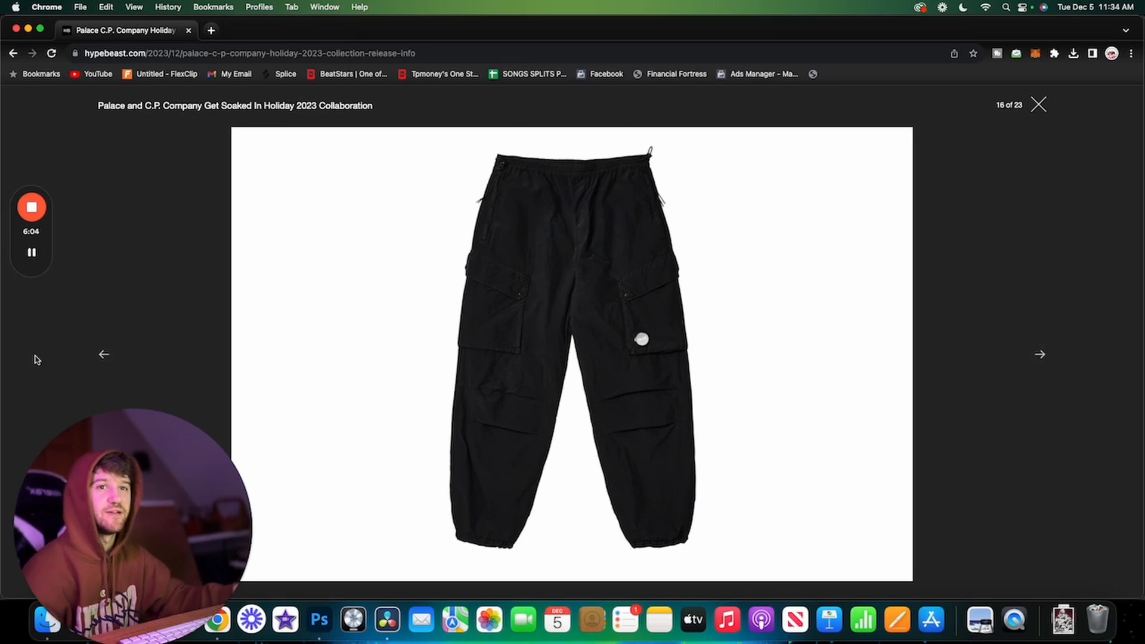
# - Revisit the grey tee and black cargo pants, then reach the orange cargo pants (17 of 23)
pyautogui.click(103, 354)
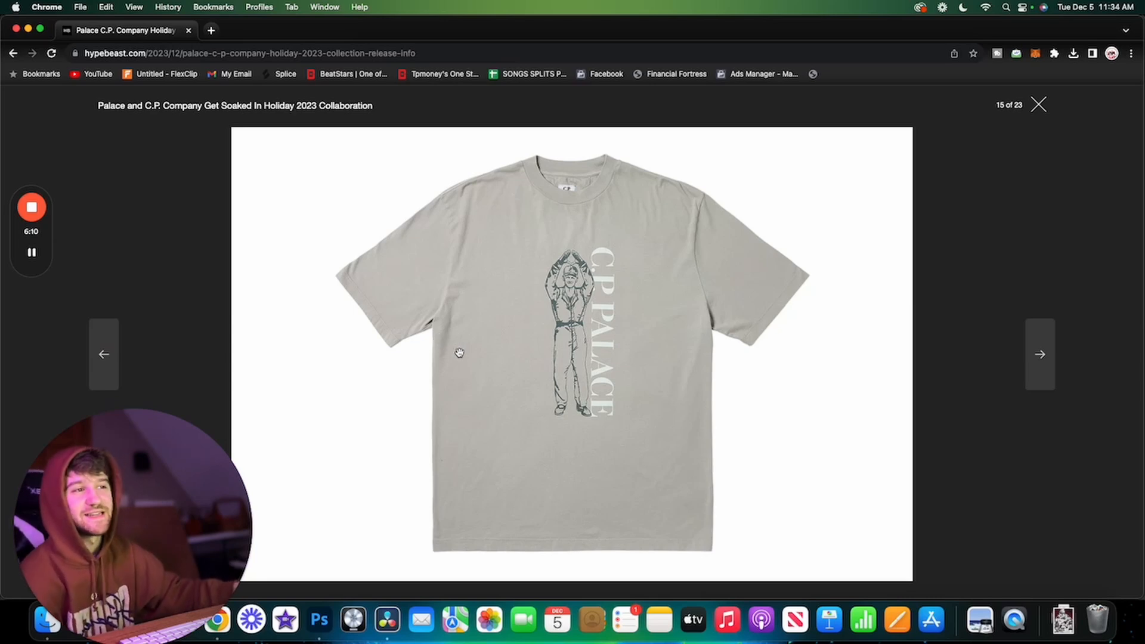
pyautogui.click(1040, 355)
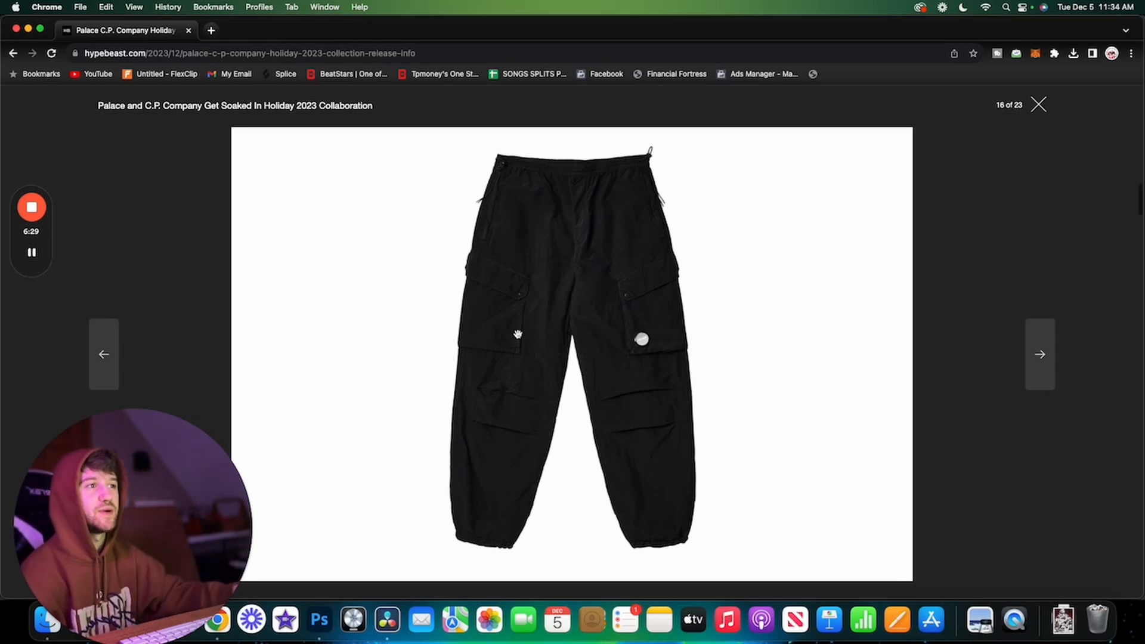
pyautogui.moveTo(551, 268)
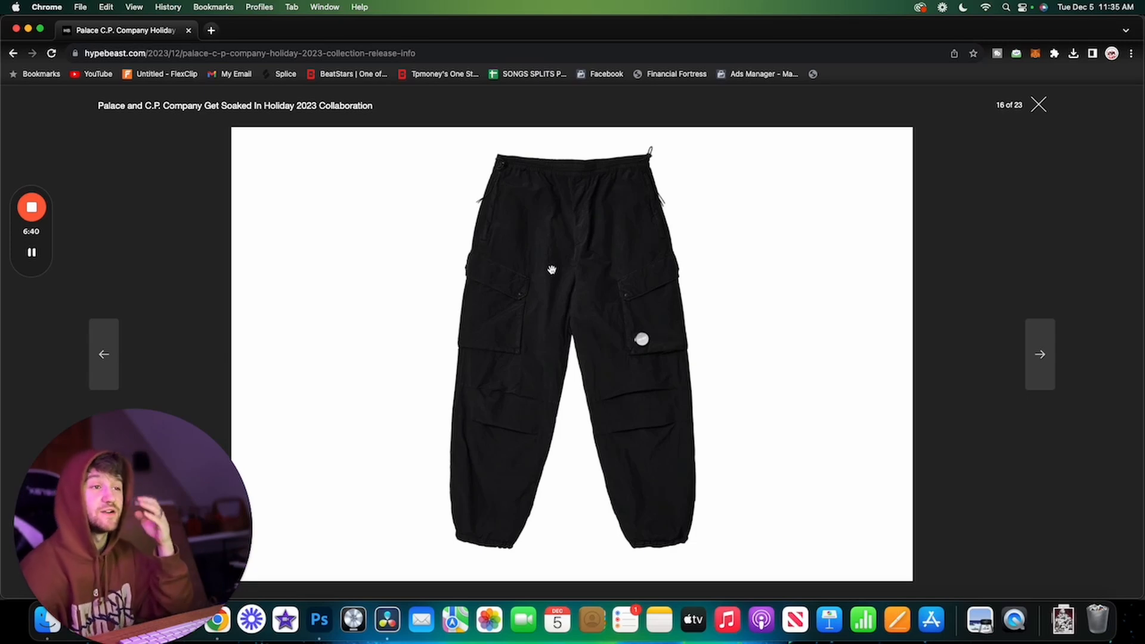
pyautogui.moveTo(960, 348)
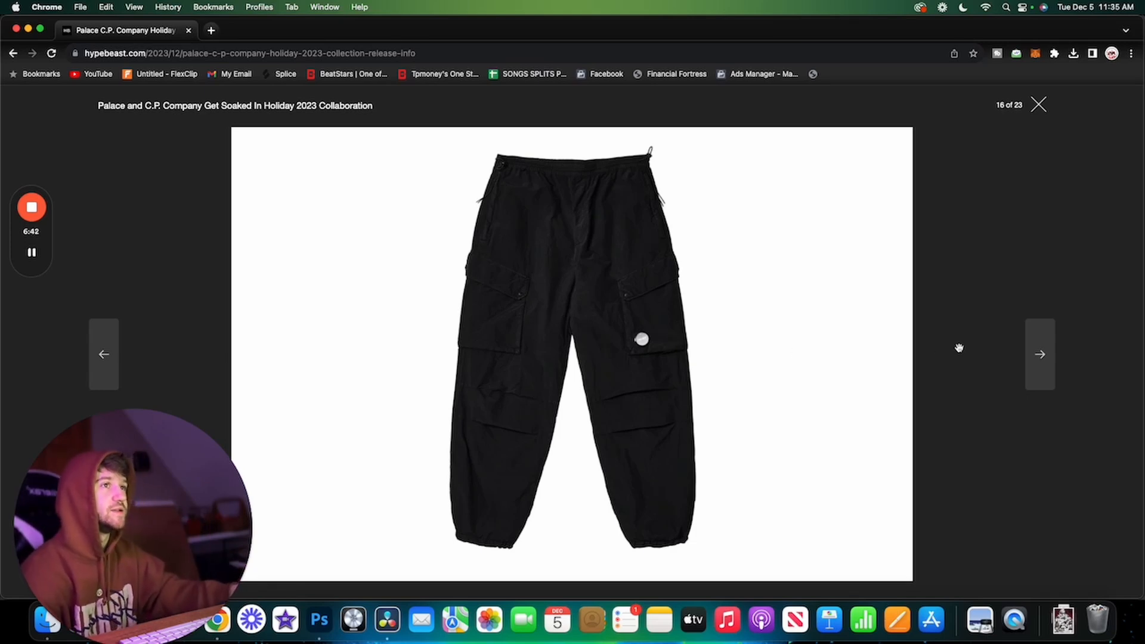
pyautogui.moveTo(1026, 352)
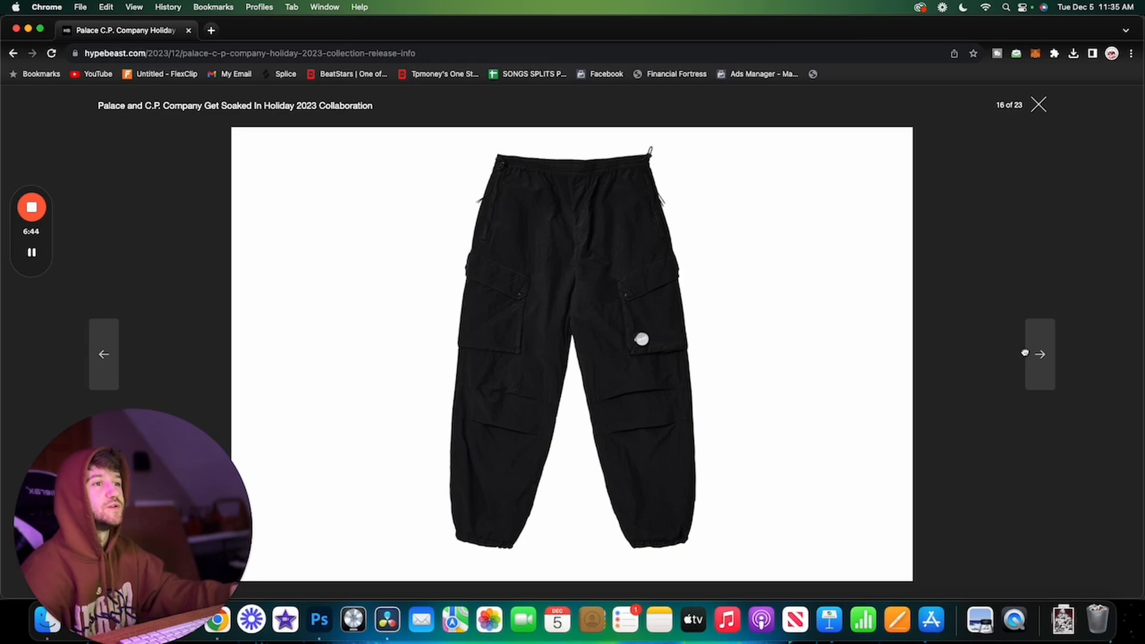
pyautogui.click(1038, 105)
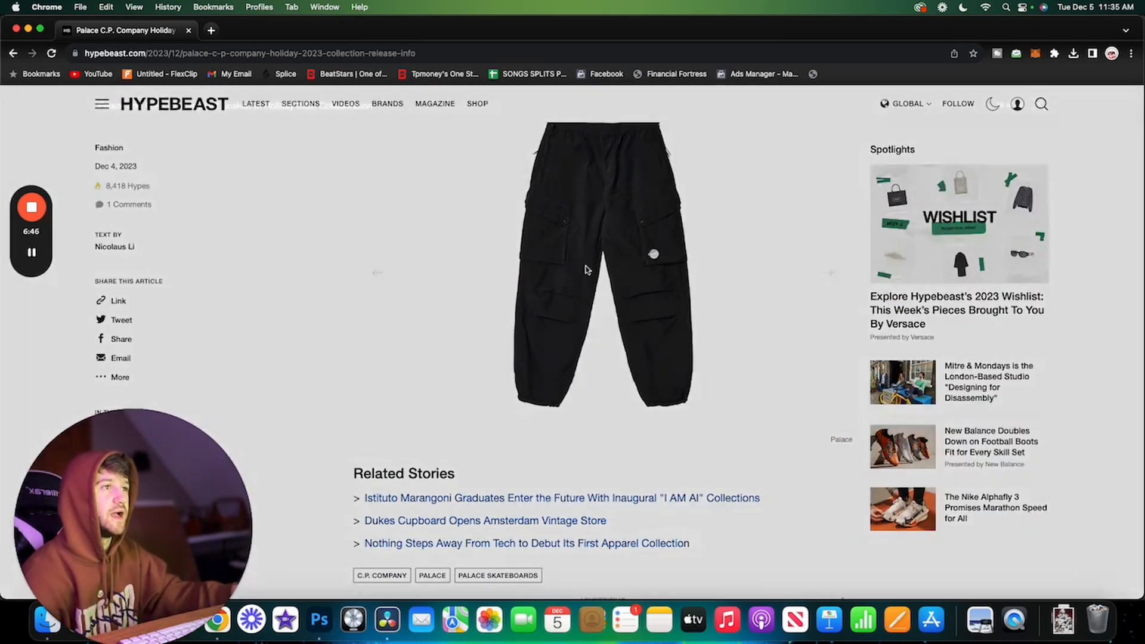
pyautogui.click(602, 267)
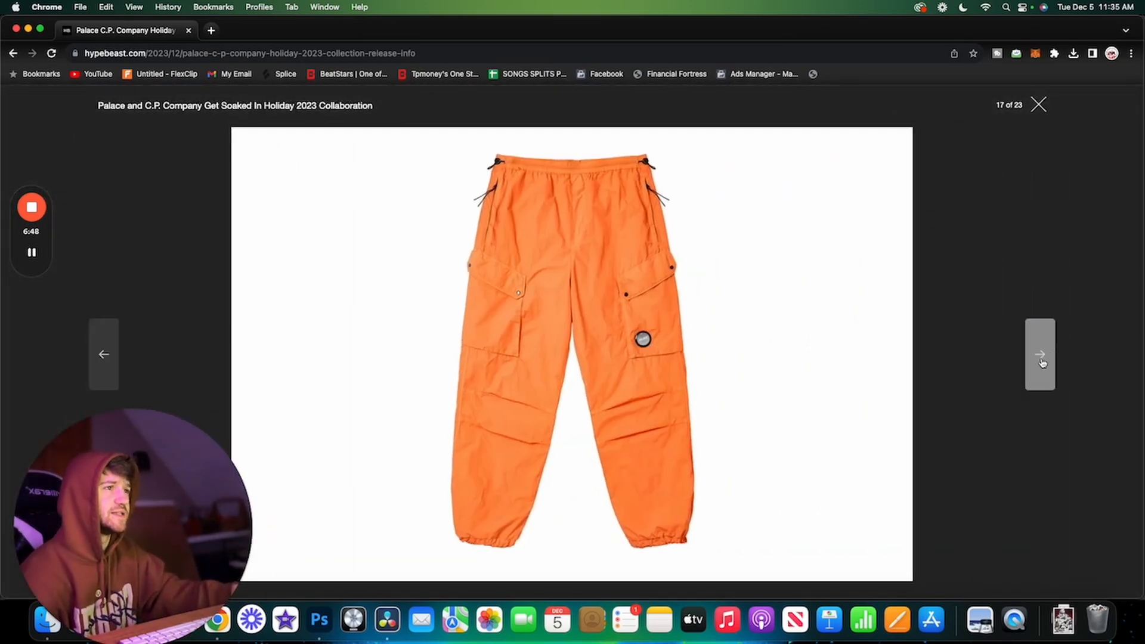
pyautogui.click(1040, 355)
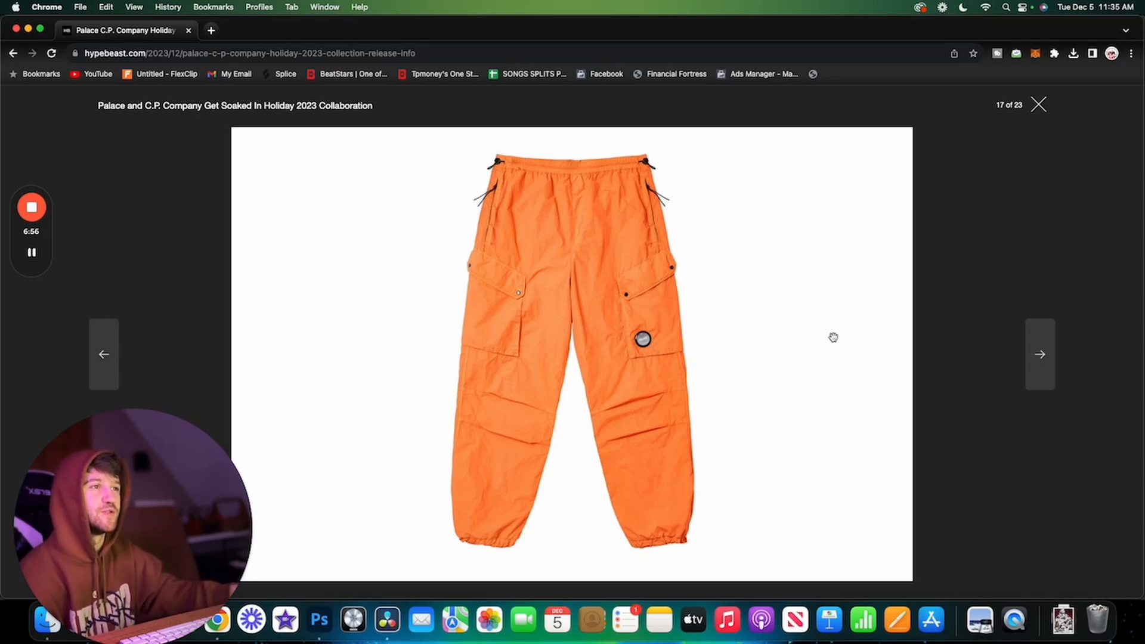
# - Advance past the blue and black goggle caps to the green knit beanie (20 of 23)
pyautogui.click(1040, 354)
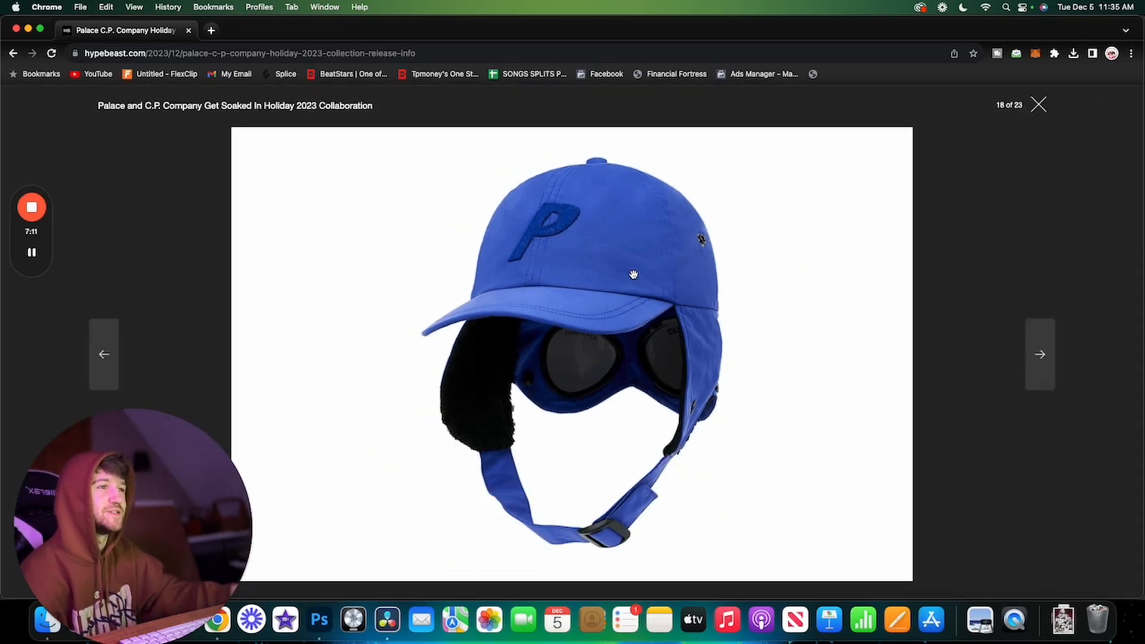
pyautogui.moveTo(654, 375)
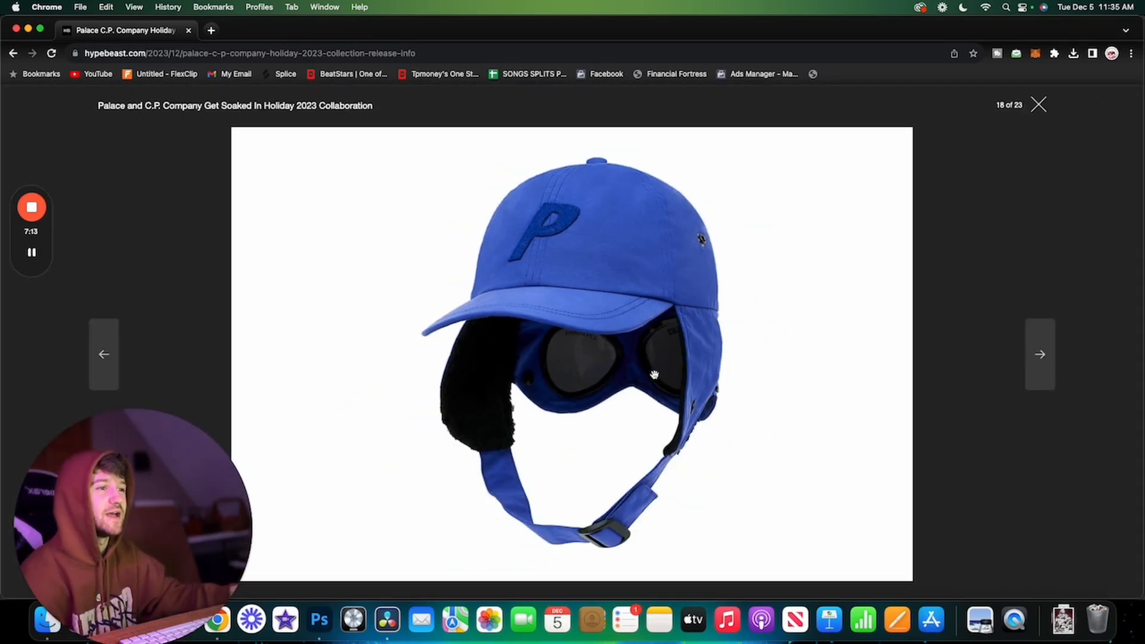
pyautogui.click(1040, 354)
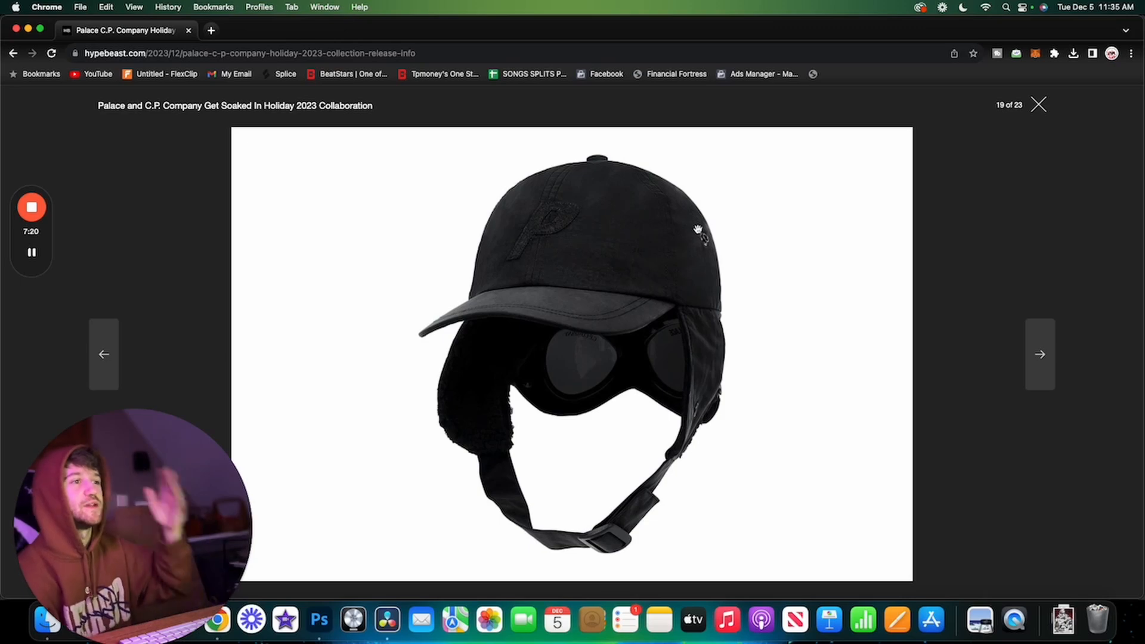
pyautogui.click(1040, 355)
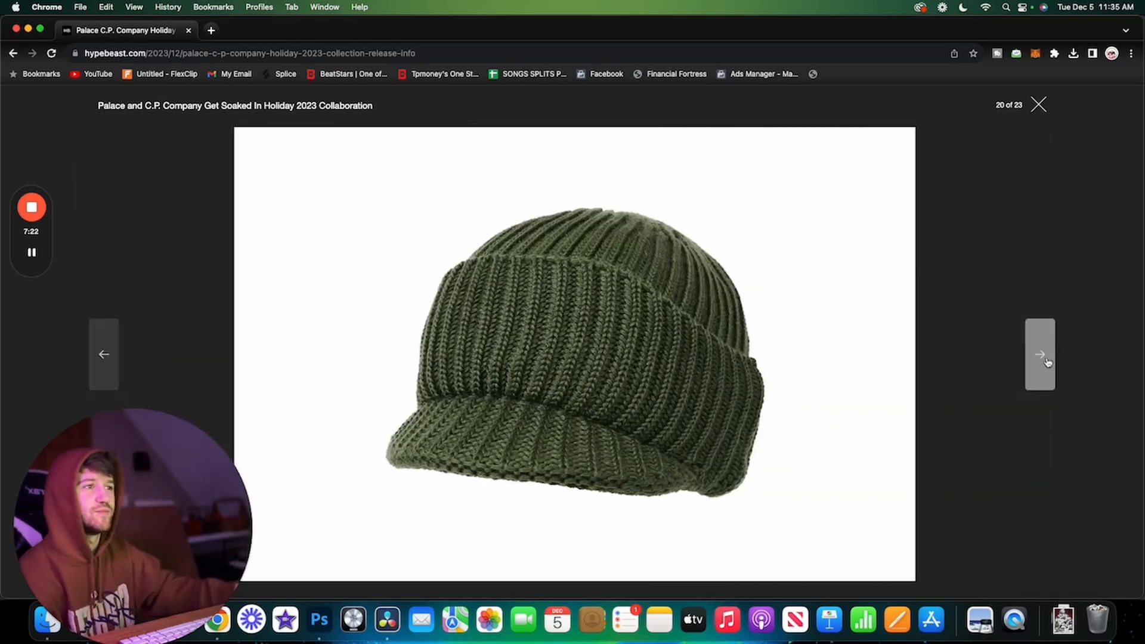
# - Step between the knit and goggle beanies, then advance to the blue puffer scarf (22 of 23)
pyautogui.click(1041, 354)
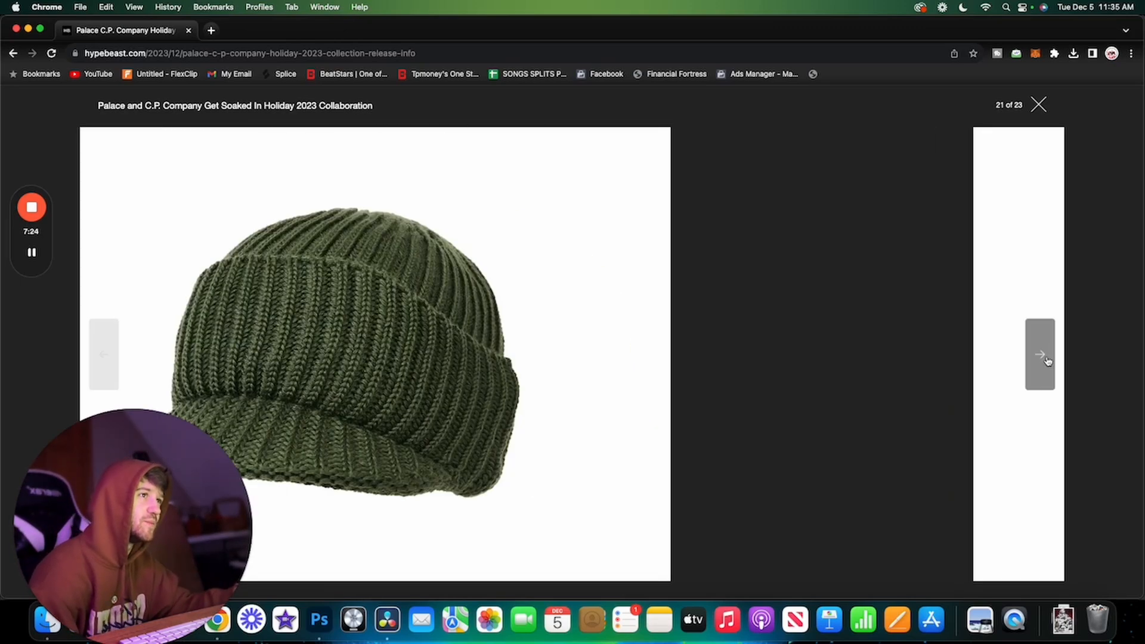
pyautogui.click(103, 355)
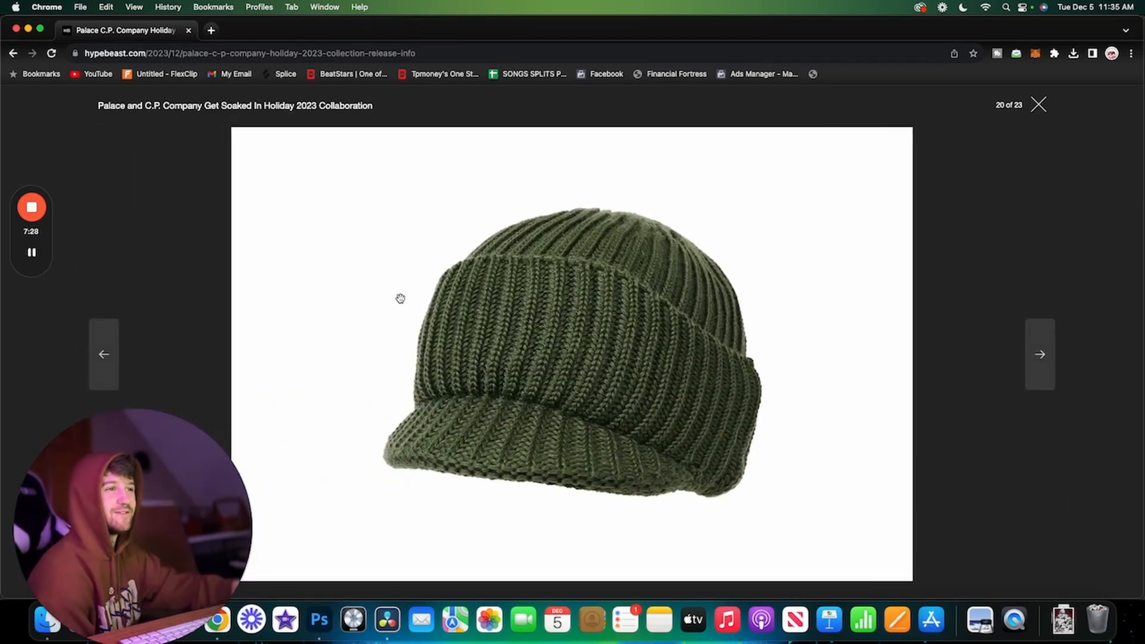
pyautogui.click(1039, 105)
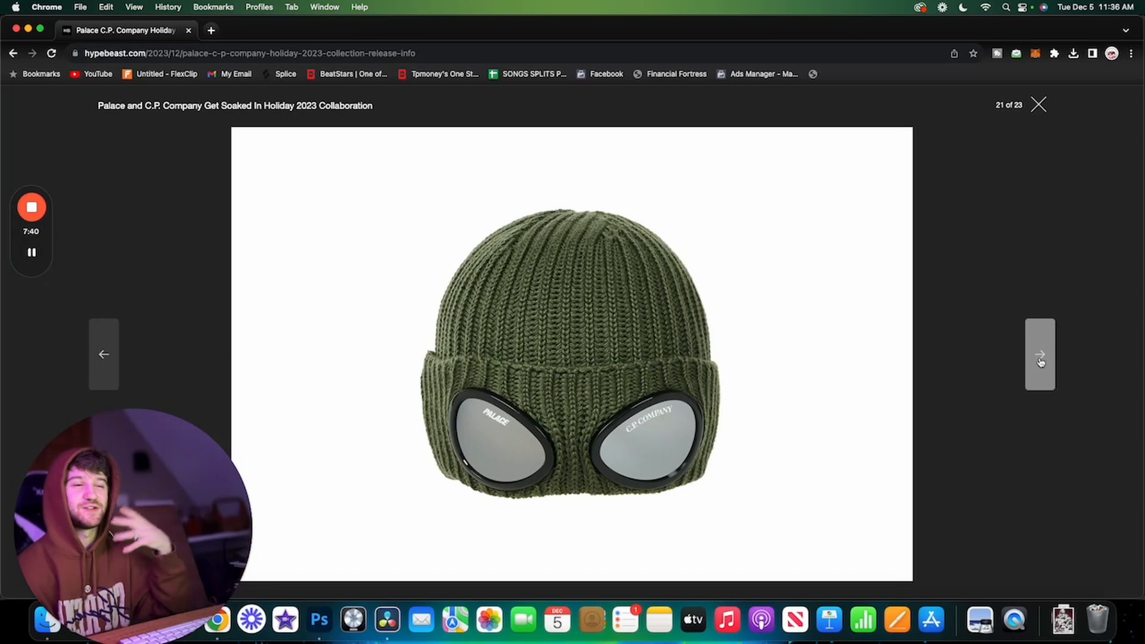
pyautogui.click(1040, 355)
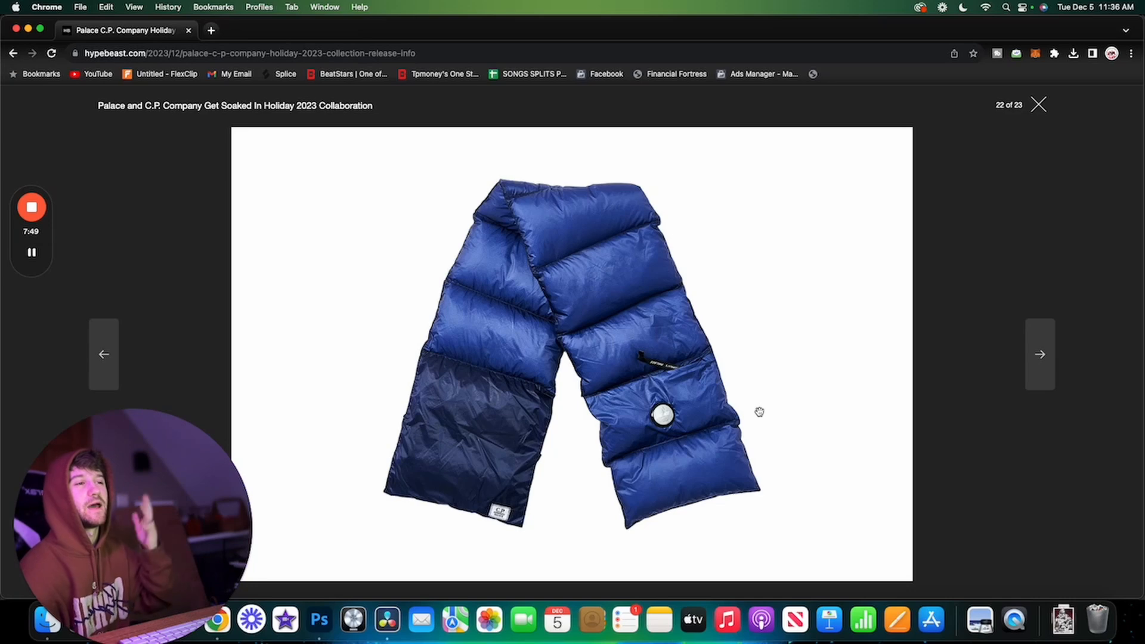
pyautogui.moveTo(683, 354)
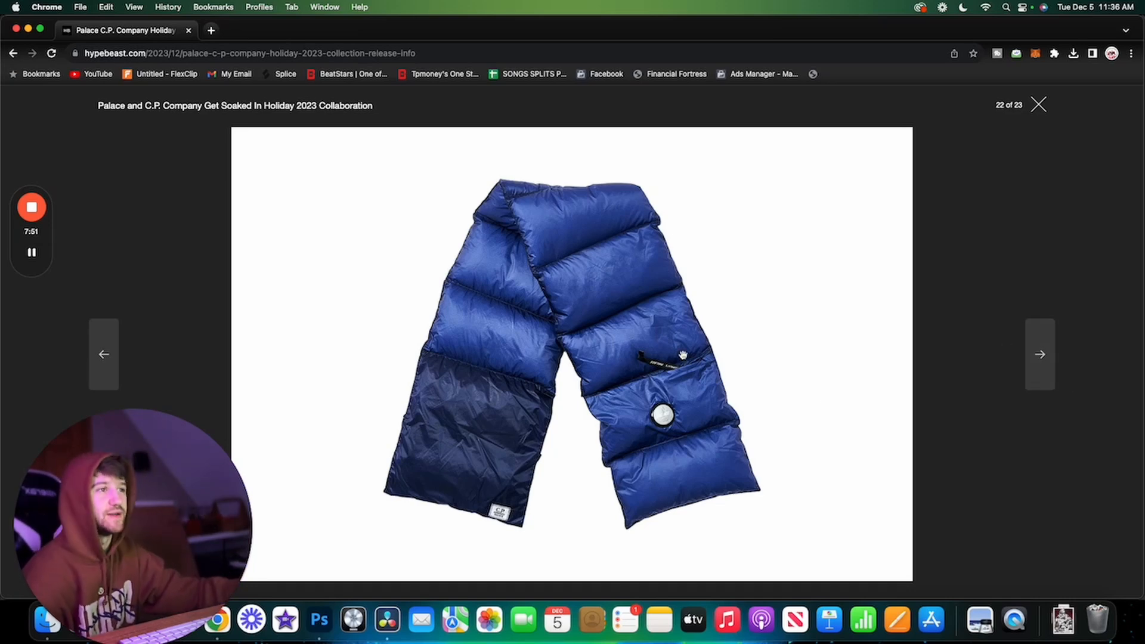
# - Advance the gallery to the final item, 23 of 23, the black CP Palace shoulder bag
pyautogui.click(1039, 354)
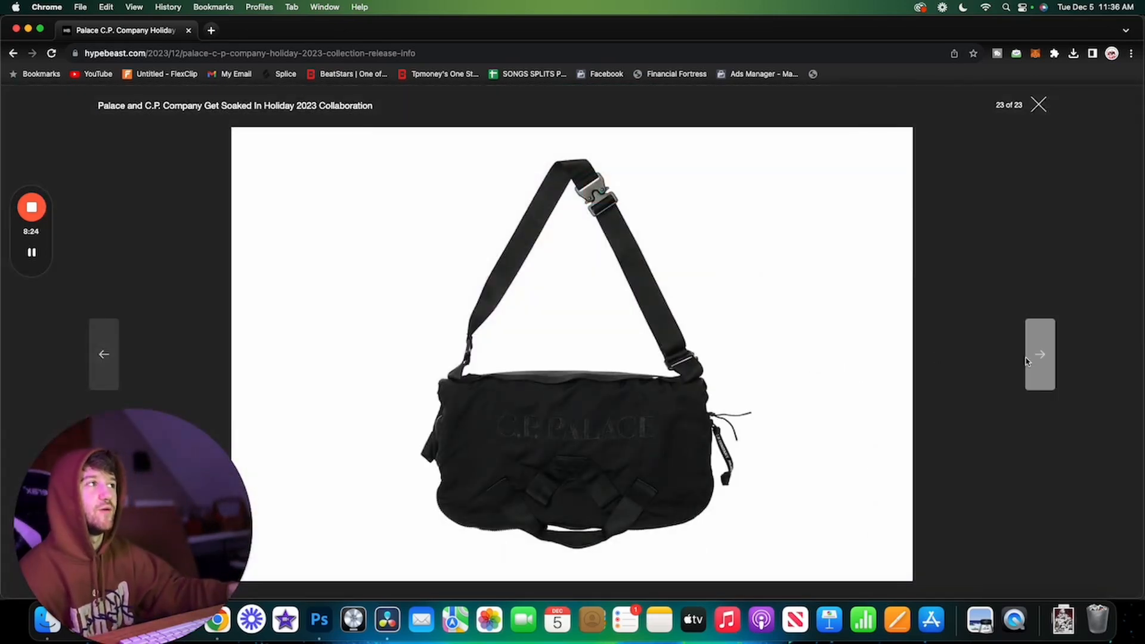
# - Wrap past the blue puffer, black hoodie and goggle jackets to item 7, the silver hooded jacket
pyautogui.click(1040, 355)
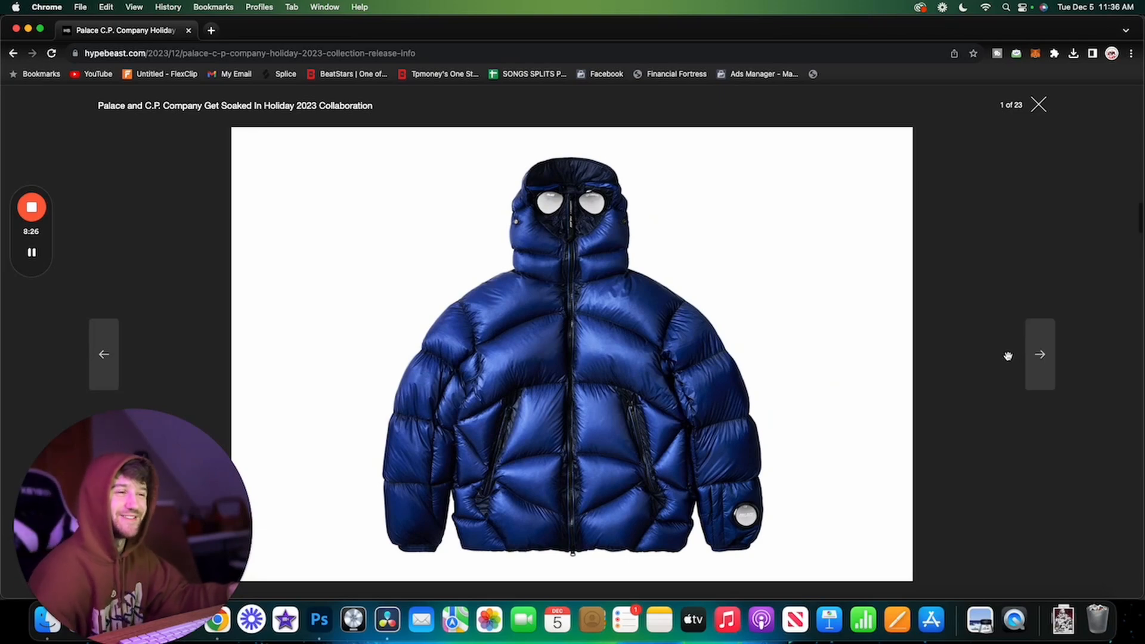
pyautogui.click(1039, 355)
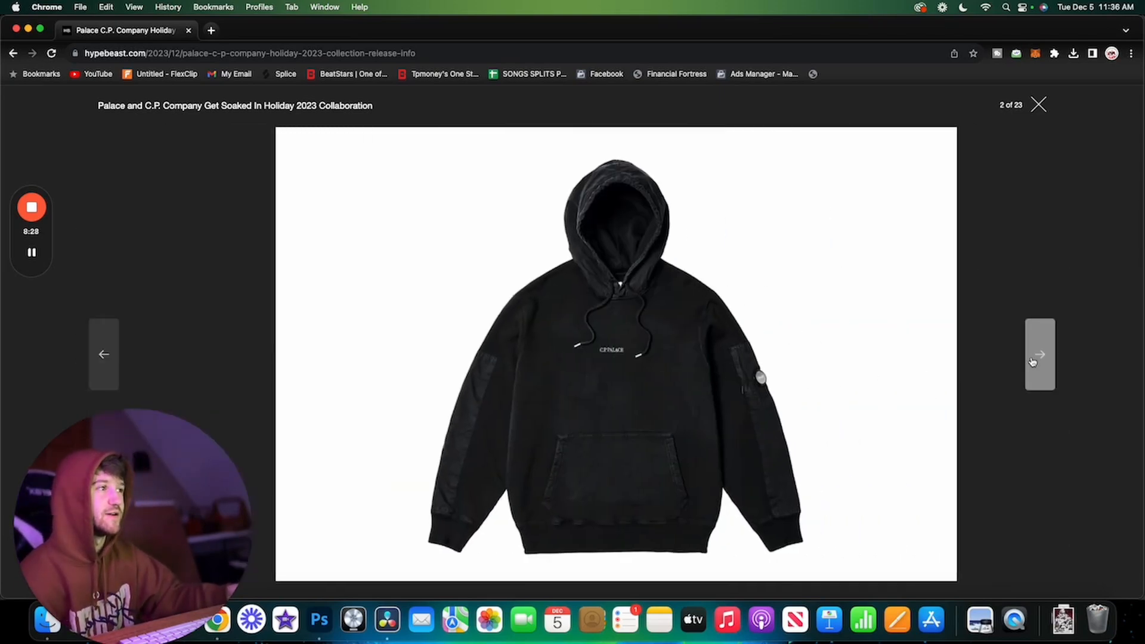
pyautogui.click(1039, 354)
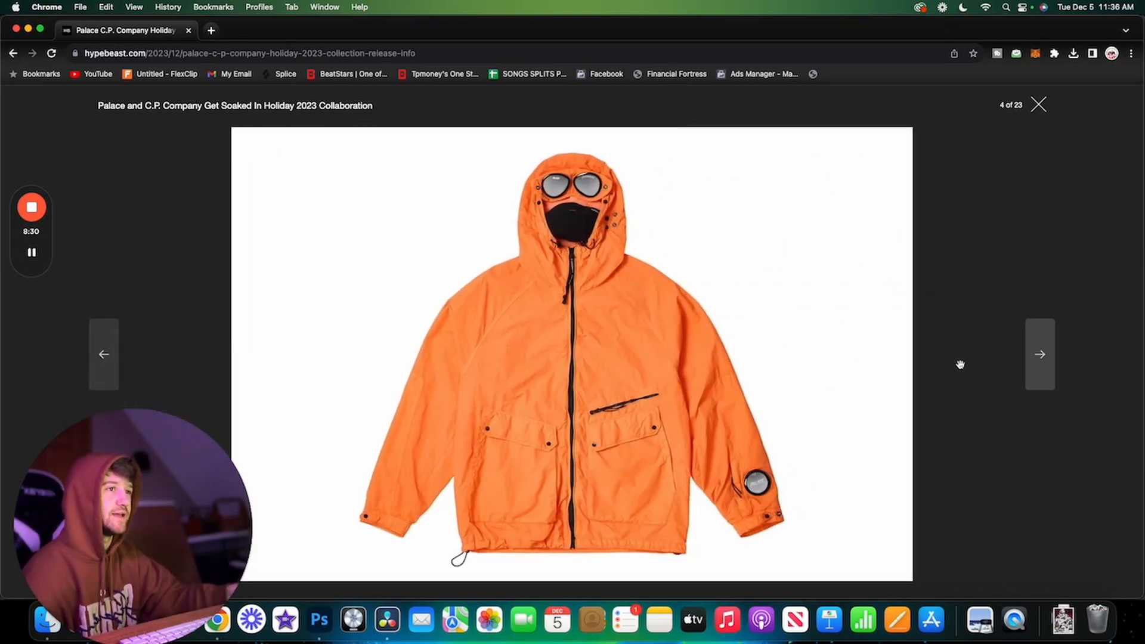
pyautogui.click(1039, 354)
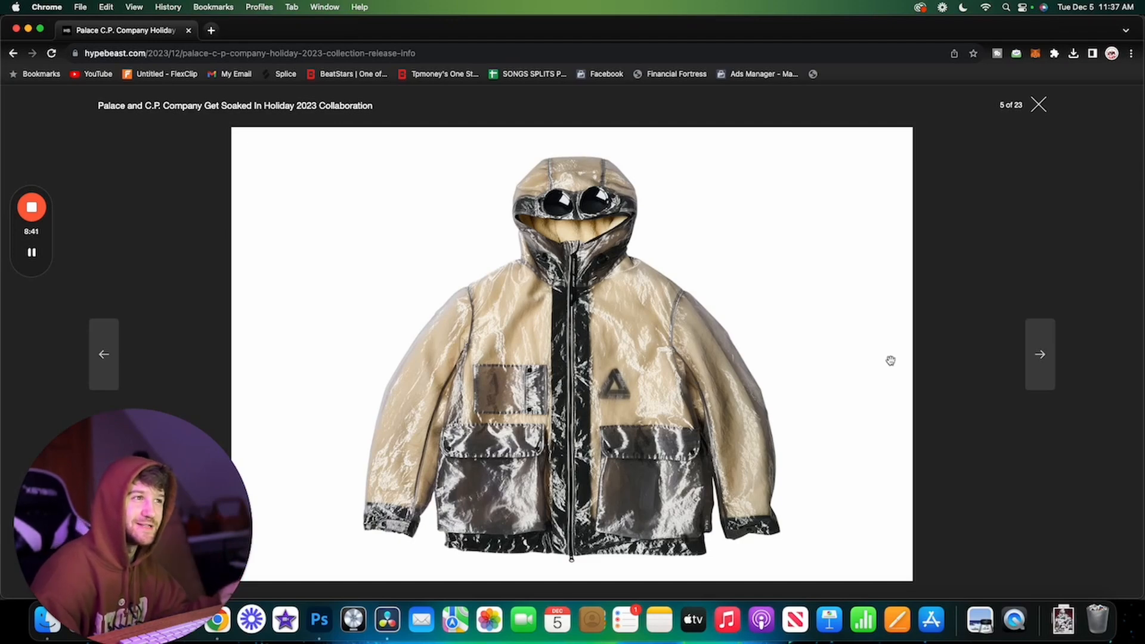
pyautogui.click(1039, 354)
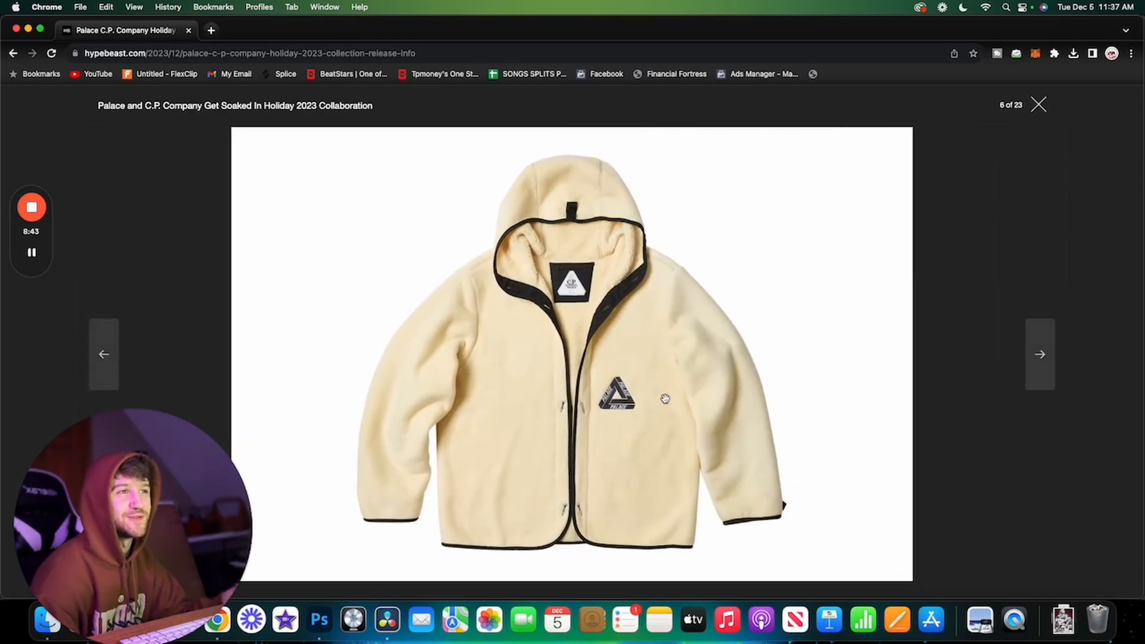
pyautogui.click(1039, 354)
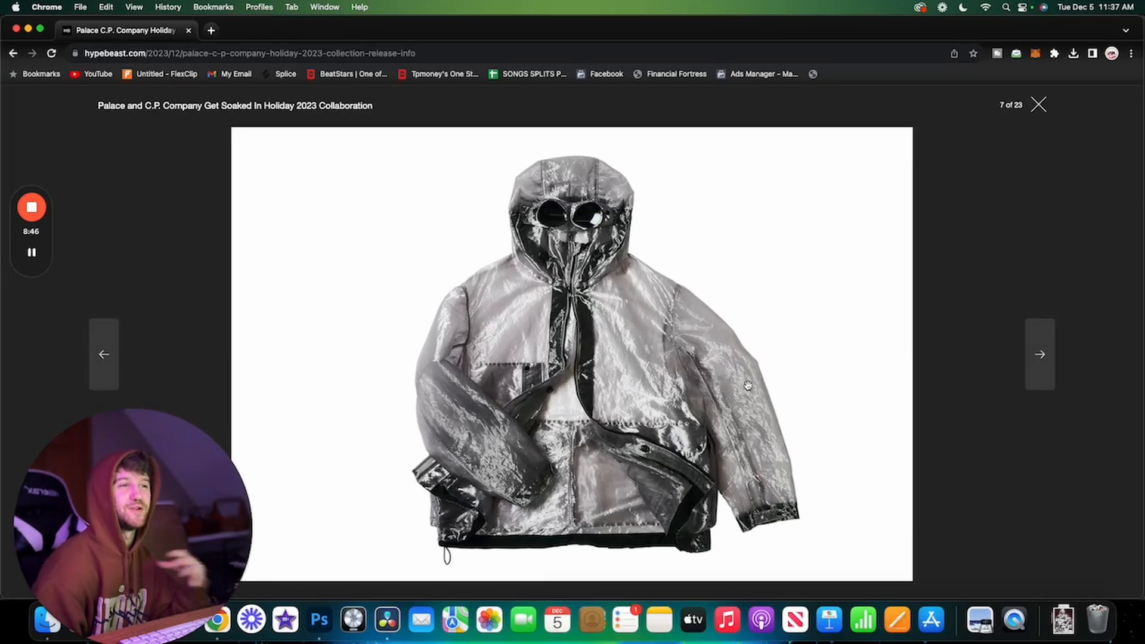